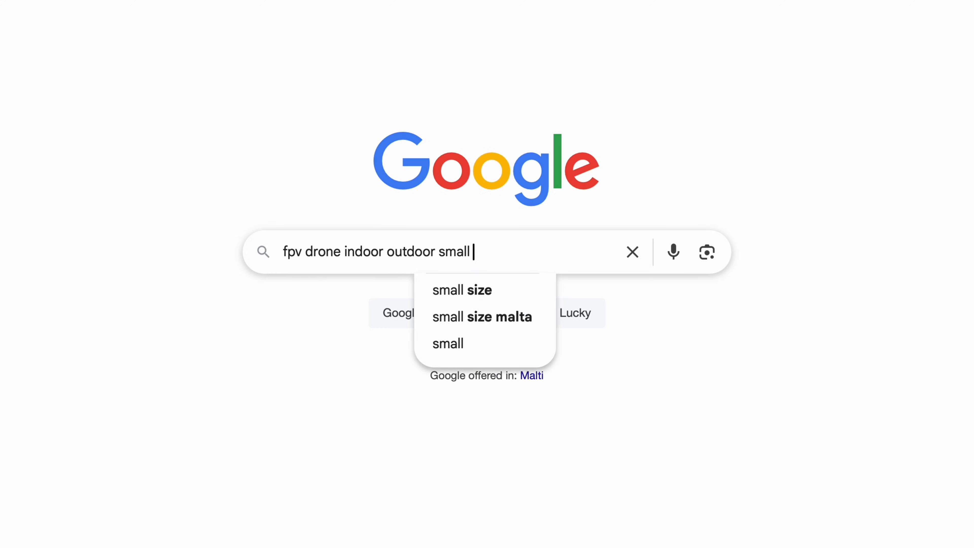
- Search Google for a small, light, durable FPV drone for indoor and outdoor flying
{"action": "type", "text": "light d"}
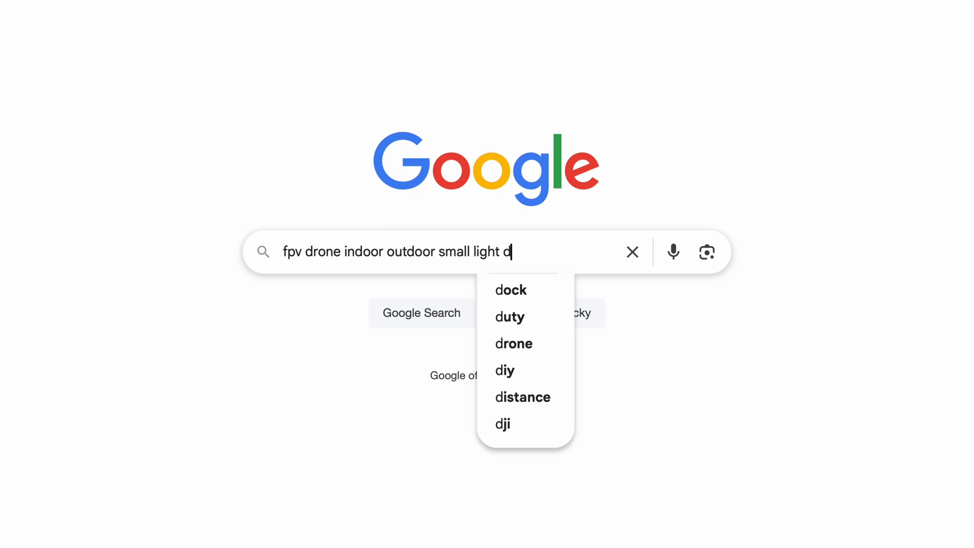
{"action": "type", "text": "urable af"}
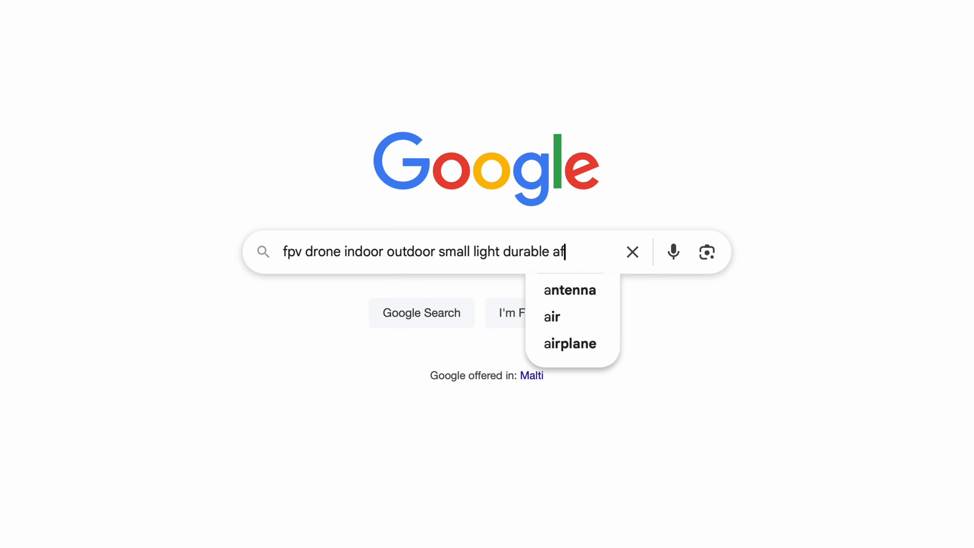
{"action": "type", "text": "fooejdefiuhdsvuhdsvjhdsjfhdfkljjhvjkxdhvjksi"}
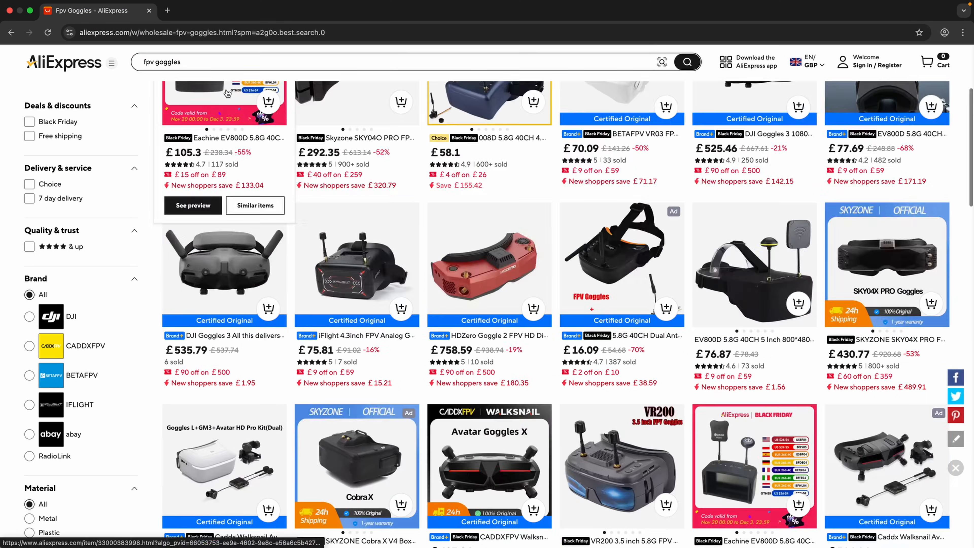
- Select an FPV goggles listing from the AliExpress results
{"action": "left_click", "coordinate": [357, 460]}
{"action": "type", "text": "elrs ra"}
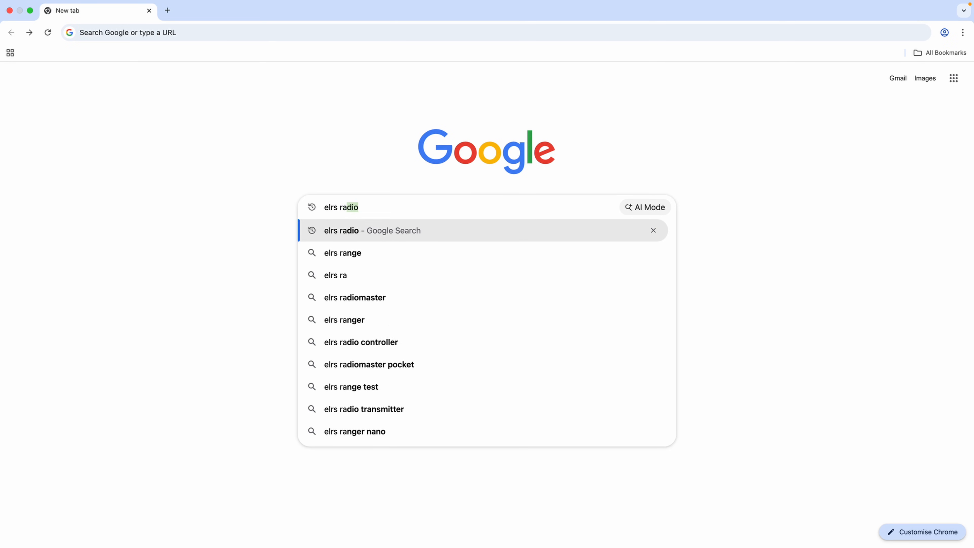
- Run the Google search for 'elrs radio'
{"action": "left_click", "coordinate": [341, 230]}
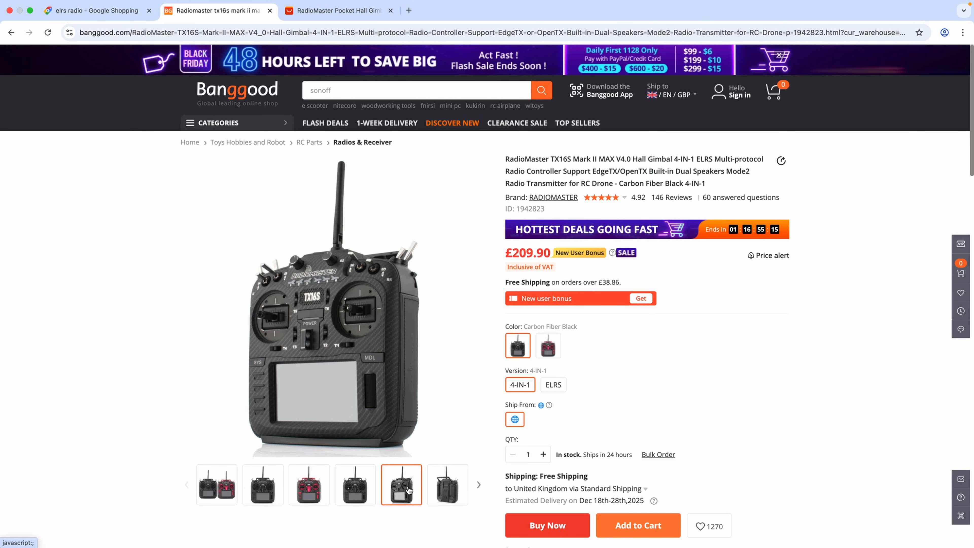
{"action": "left_click", "coordinate": [309, 489]}
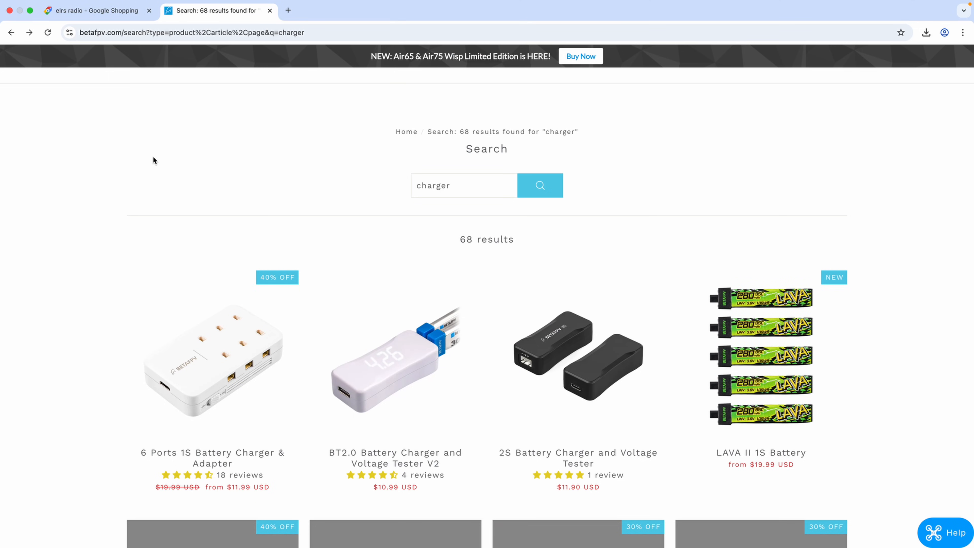
- Browse the BetaFPV charger results, then go to the ExpressLRS 'Installing the Configurator' guide
{"action": "left_click", "coordinate": [212, 361]}
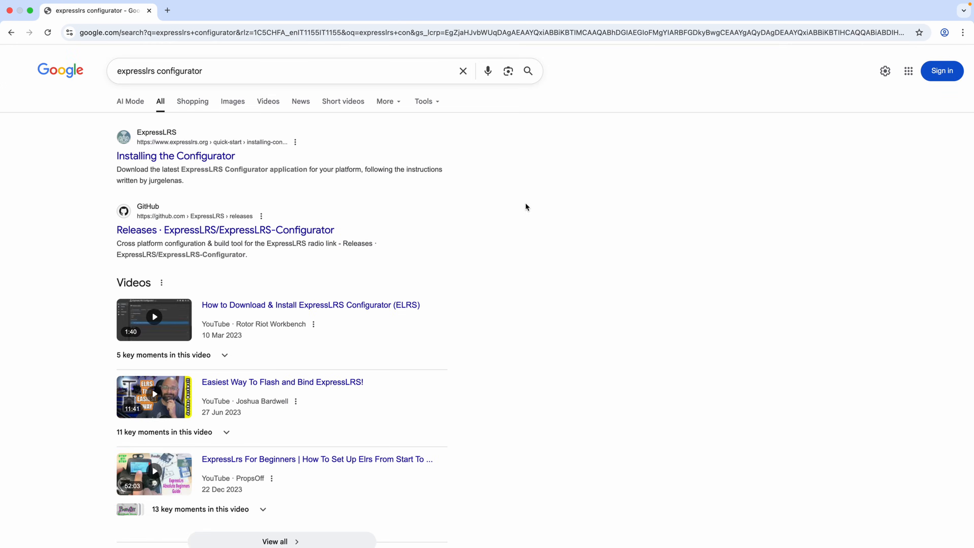
{"action": "left_click", "coordinate": [176, 155]}
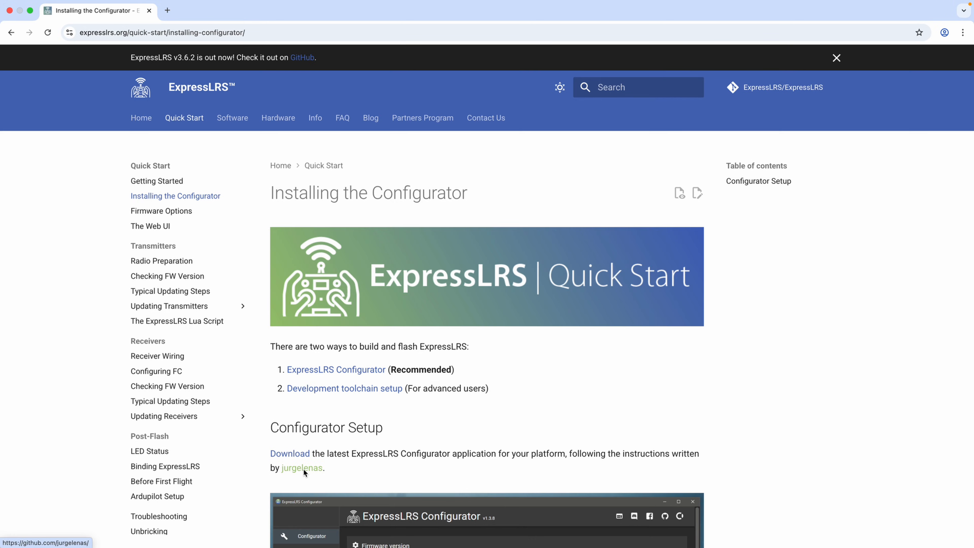
{"action": "left_click", "coordinate": [289, 453]}
{"action": "type", "text": "ex"}
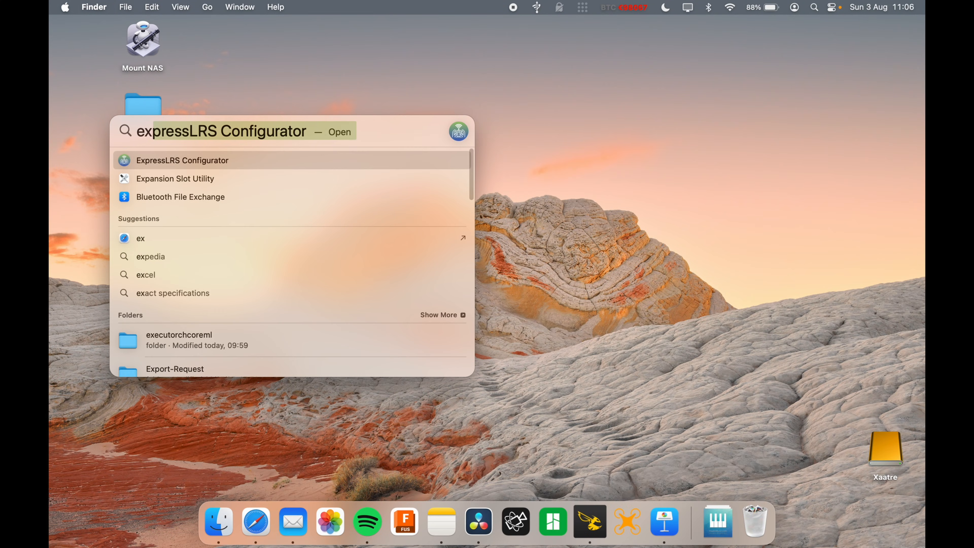
- Launch ExpressLRS Configurator from Spotlight and focus its window
{"action": "key", "text": "Return"}
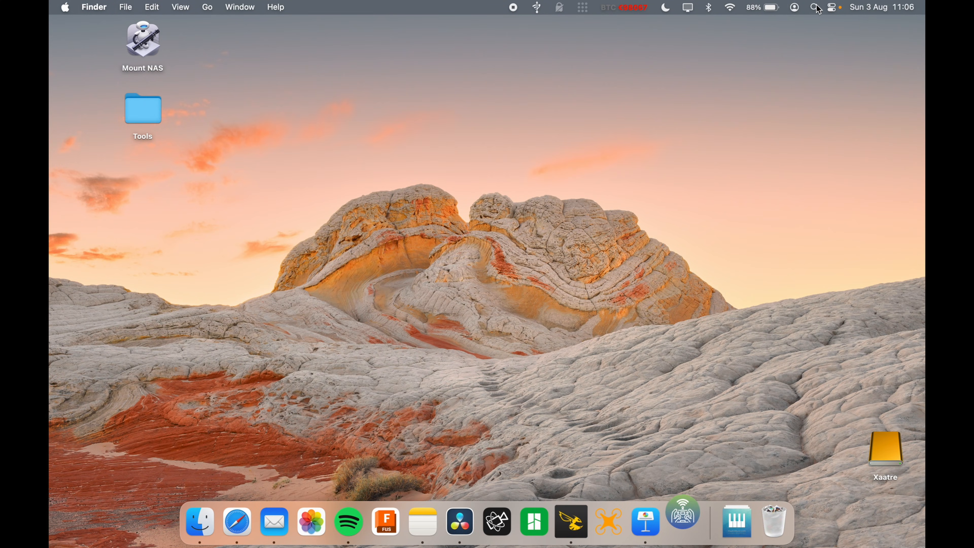
{"action": "left_click", "coordinate": [684, 523]}
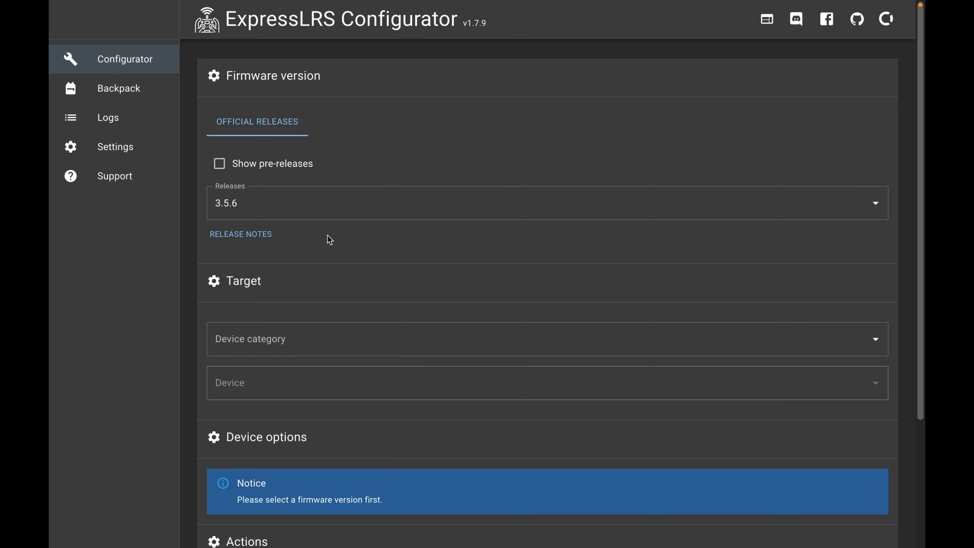
- Target the BETAFPV 2.4GHz AIO RX over Wi-Fi, leaving the custom binding phrase off
{"action": "type", "text": "bet"}
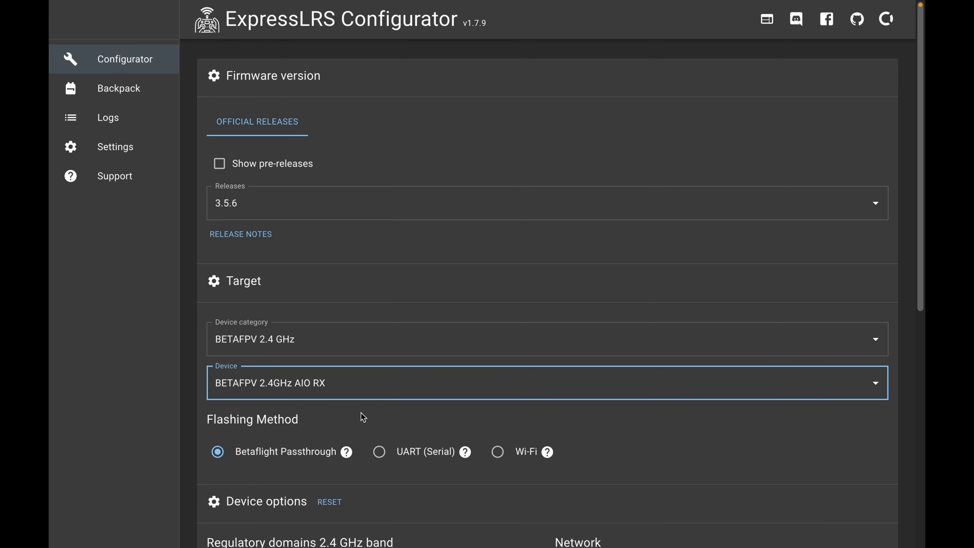
{"action": "mouse_move", "coordinate": [473, 452]}
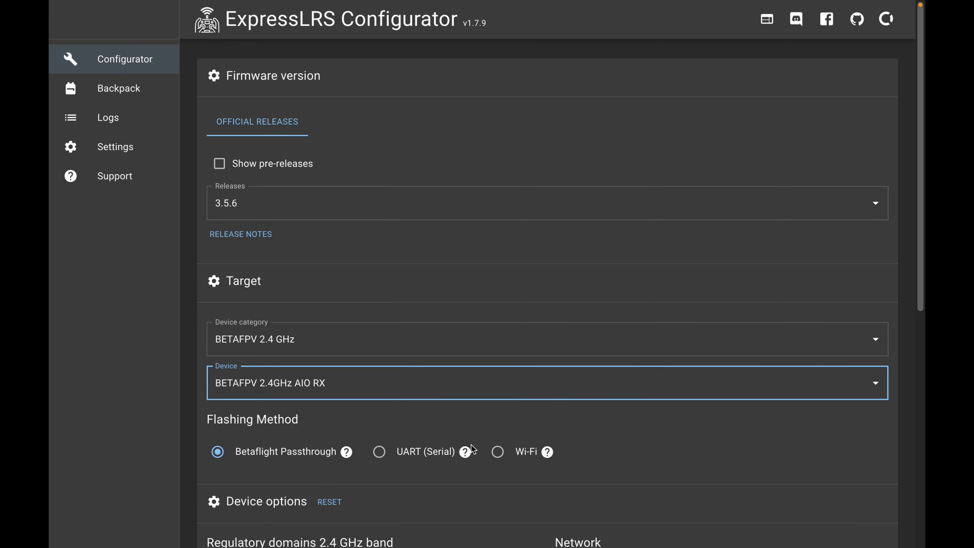
{"action": "left_click", "coordinate": [498, 452]}
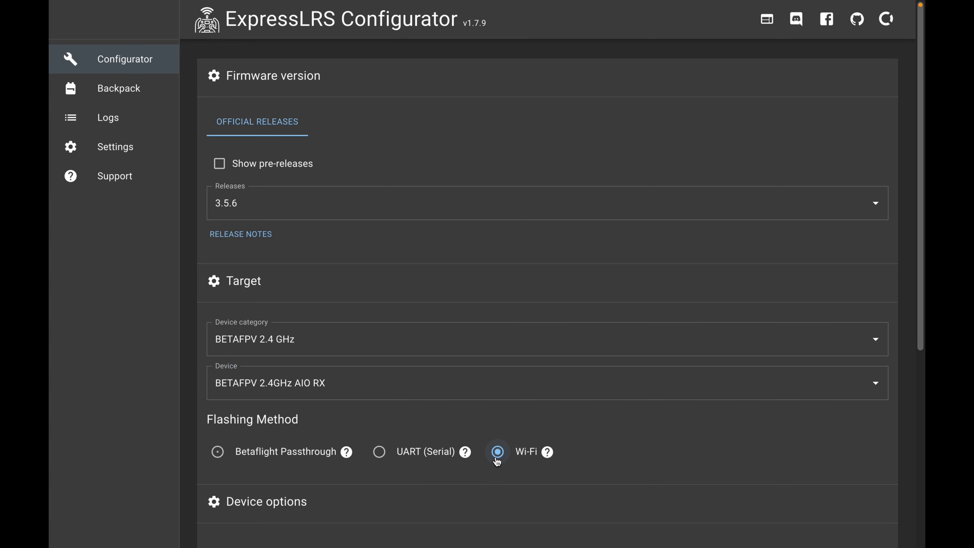
{"action": "scroll", "scroll_direction": "down", "scroll_amount": 3}
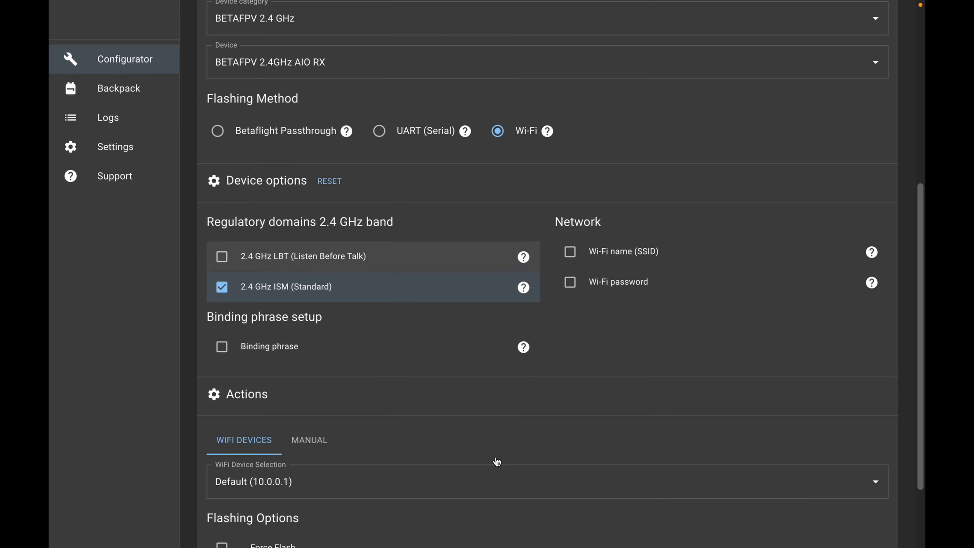
{"action": "mouse_move", "coordinate": [384, 259]}
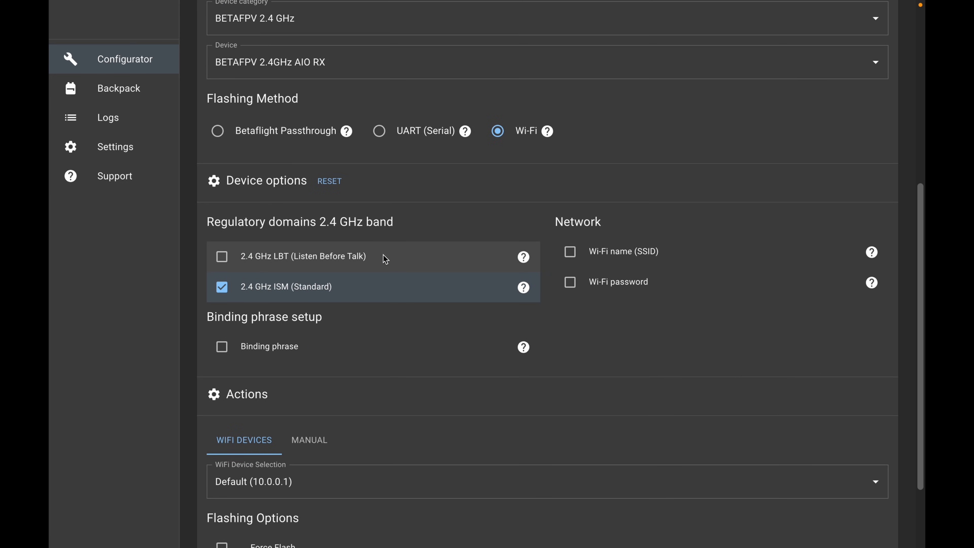
{"action": "mouse_move", "coordinate": [352, 304]}
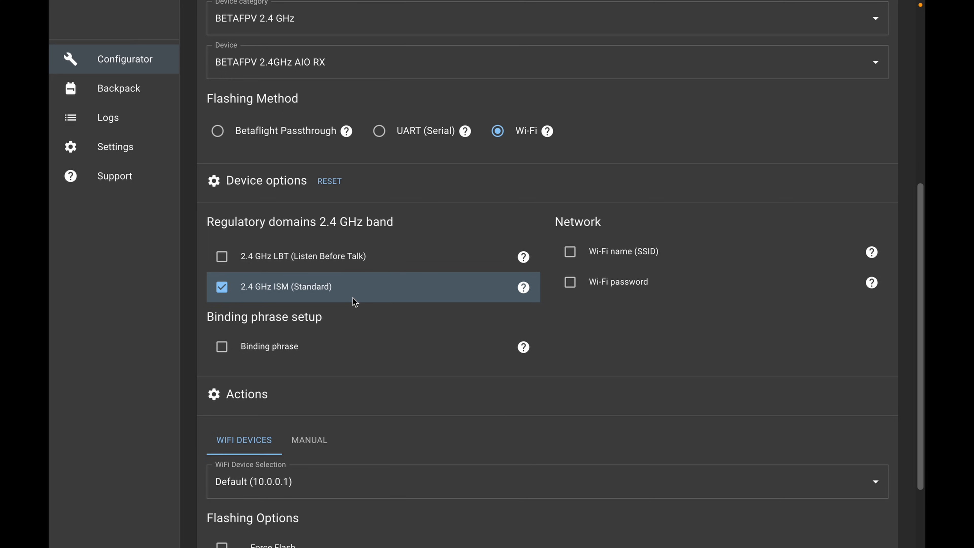
{"action": "mouse_move", "coordinate": [228, 357]}
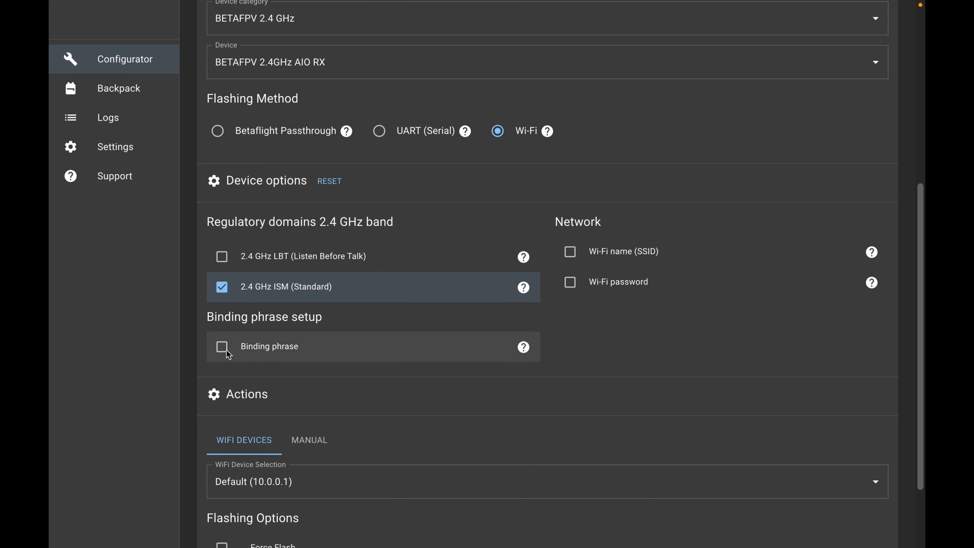
{"action": "left_click", "coordinate": [222, 346]}
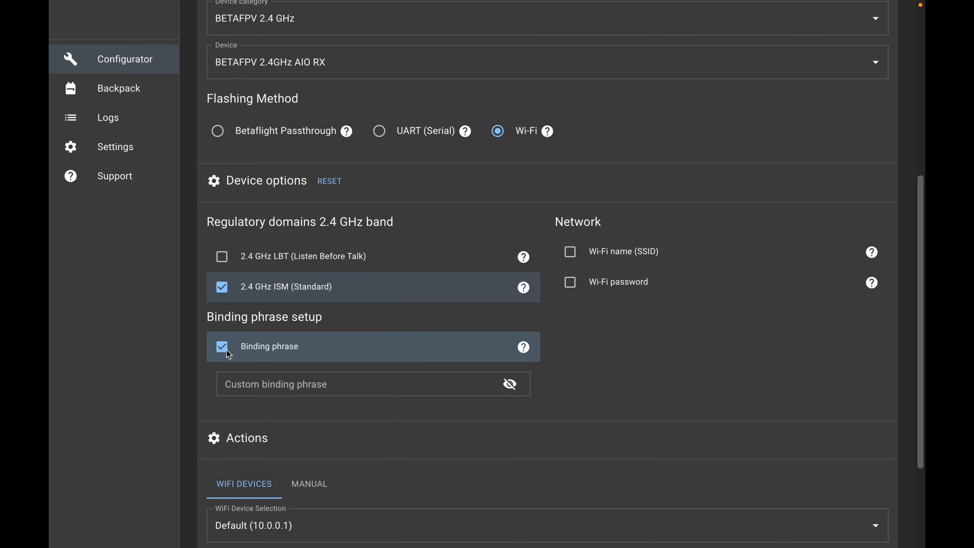
{"action": "left_click", "coordinate": [222, 351]}
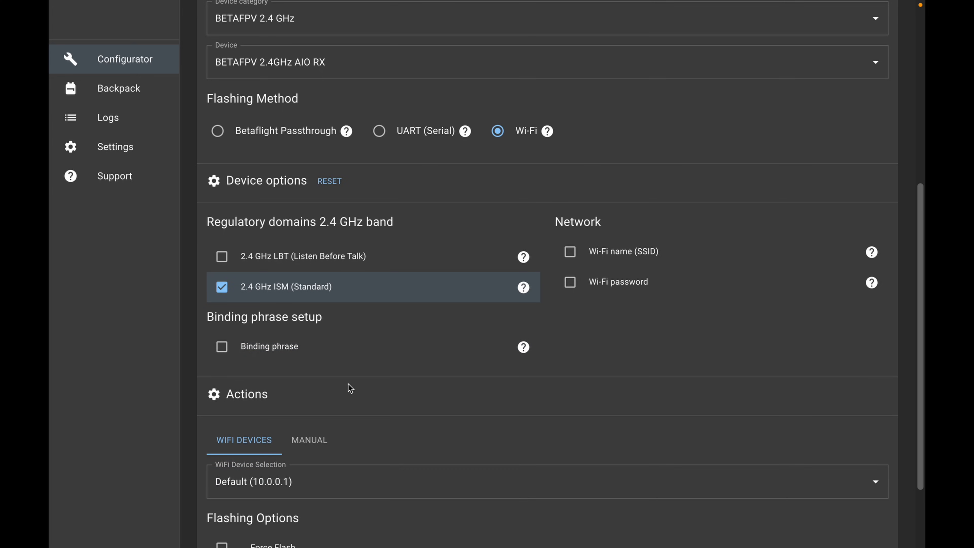
{"action": "scroll", "scroll_direction": "down", "scroll_amount": 3}
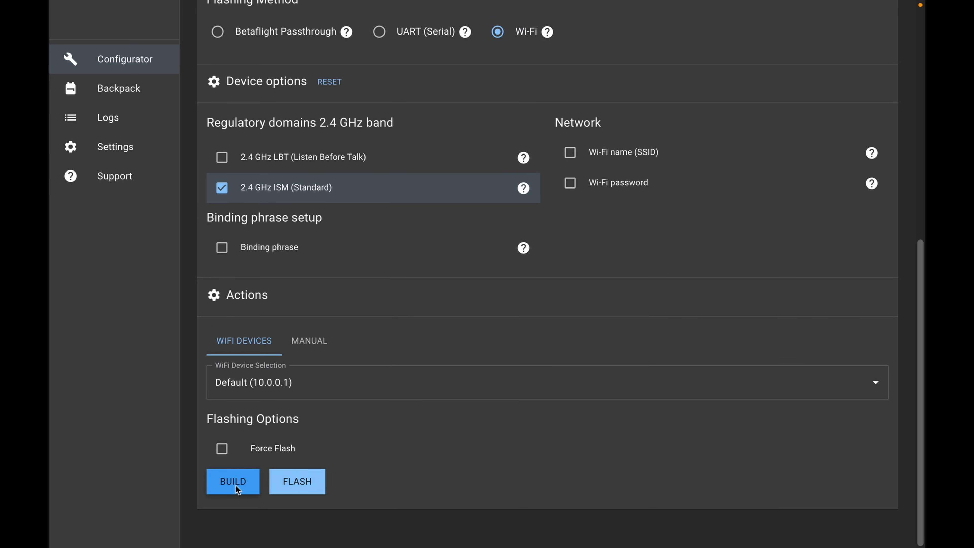
- Build the receiver firmware with the chosen options
{"action": "left_click", "coordinate": [235, 481]}
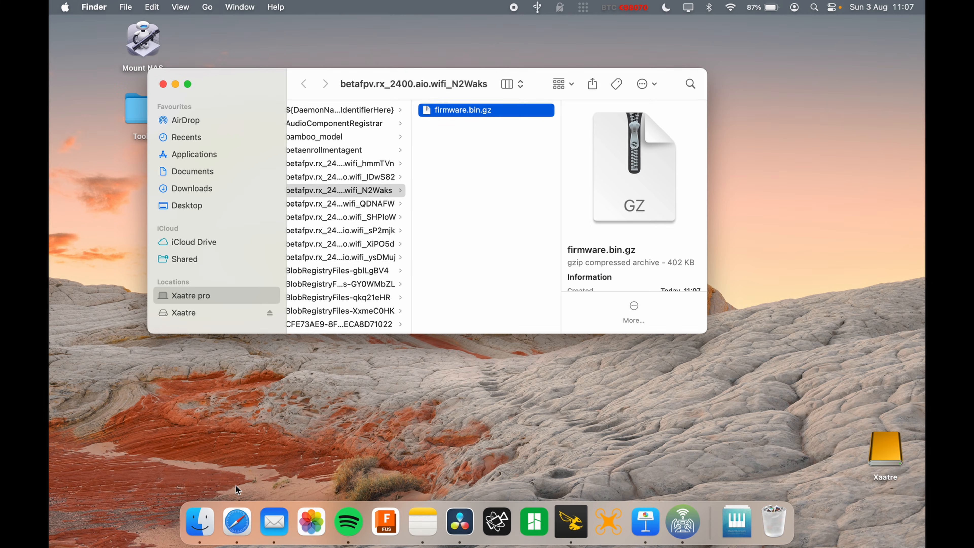
{"action": "mouse_move", "coordinate": [373, 334]}
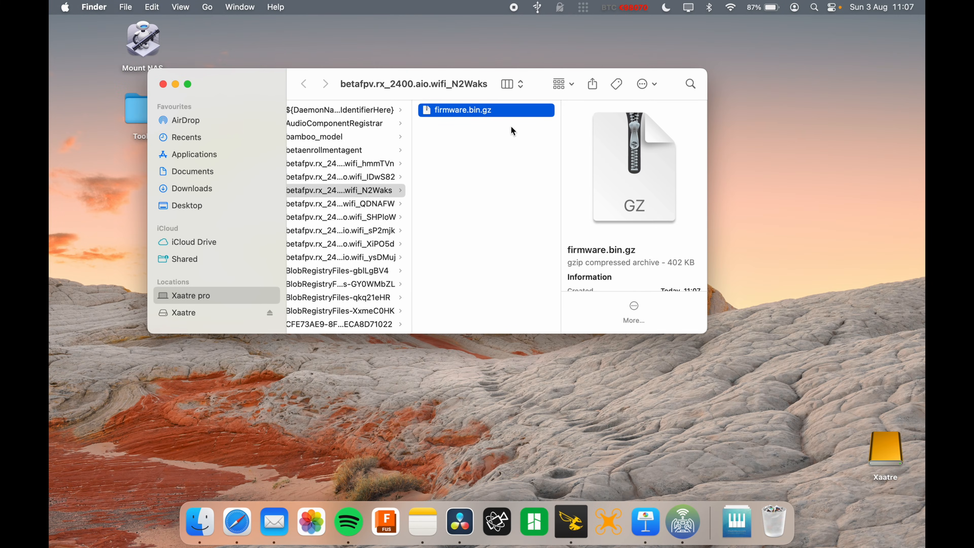
{"action": "mouse_move", "coordinate": [452, 128]}
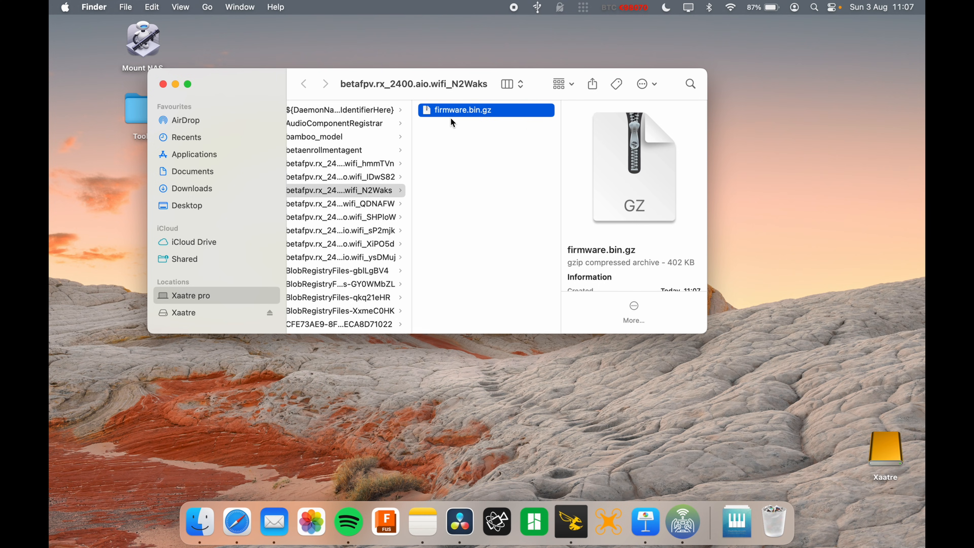
- Move firmware.bin.gz to the desktop, close the build folder, and show the Wi-Fi networks
{"action": "left_click_drag", "start_coordinate": [462, 110], "coordinate": [737, 110]}
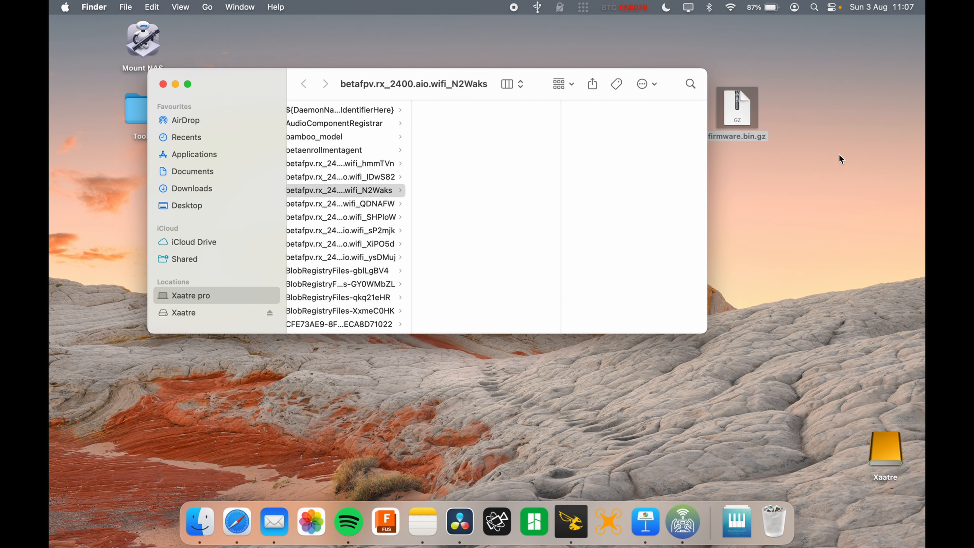
{"action": "left_click", "coordinate": [163, 84]}
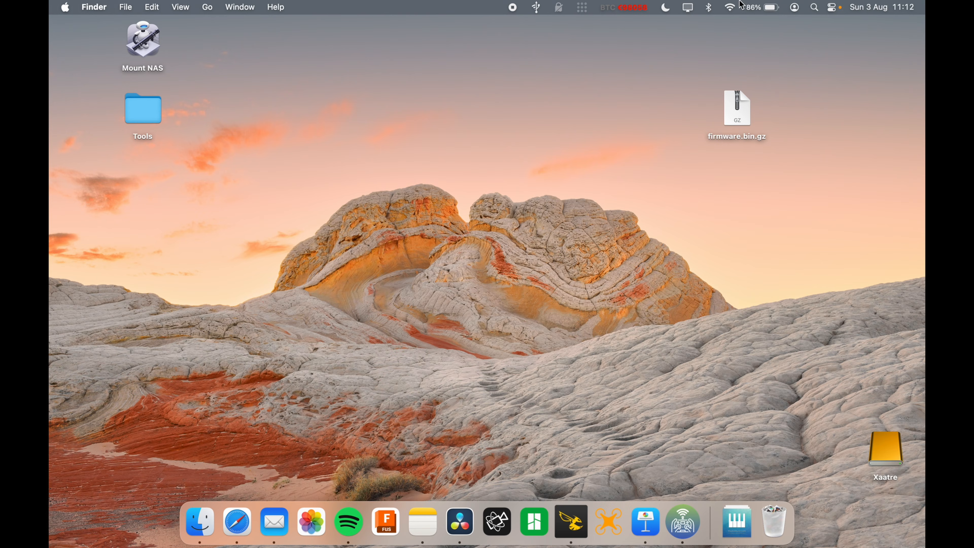
{"action": "left_click", "coordinate": [729, 8]}
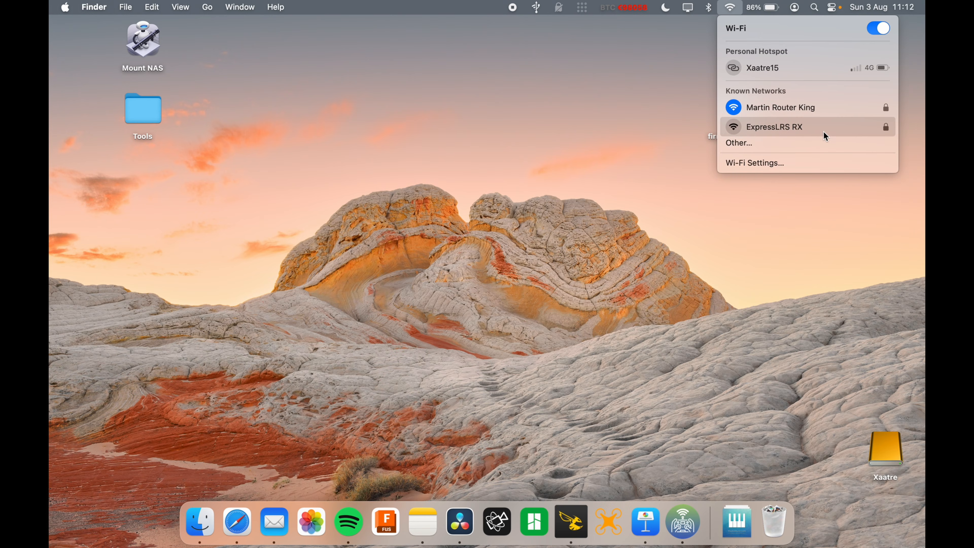
- Join the ExpressLRS RX receiver's Wi-Fi network
{"action": "left_click", "coordinate": [774, 126]}
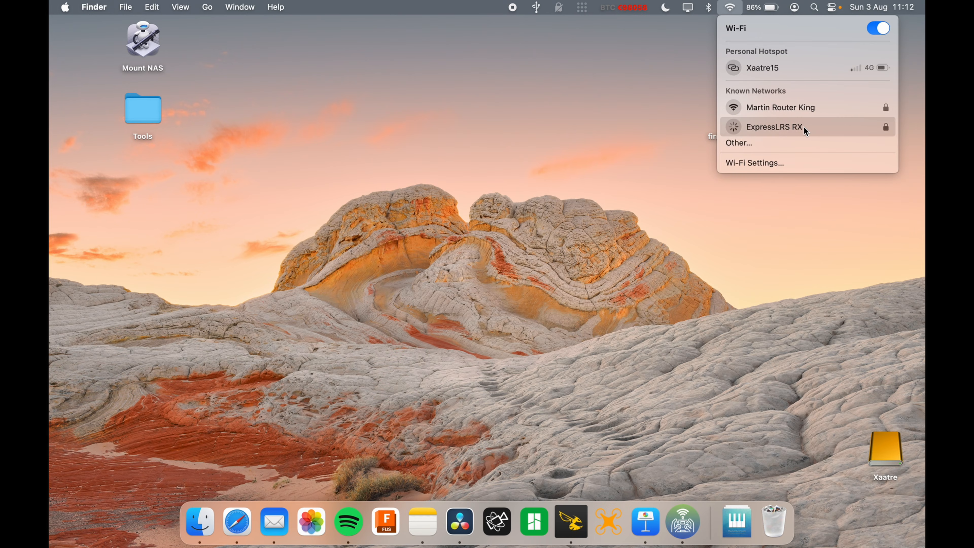
{"action": "left_click", "coordinate": [772, 127]}
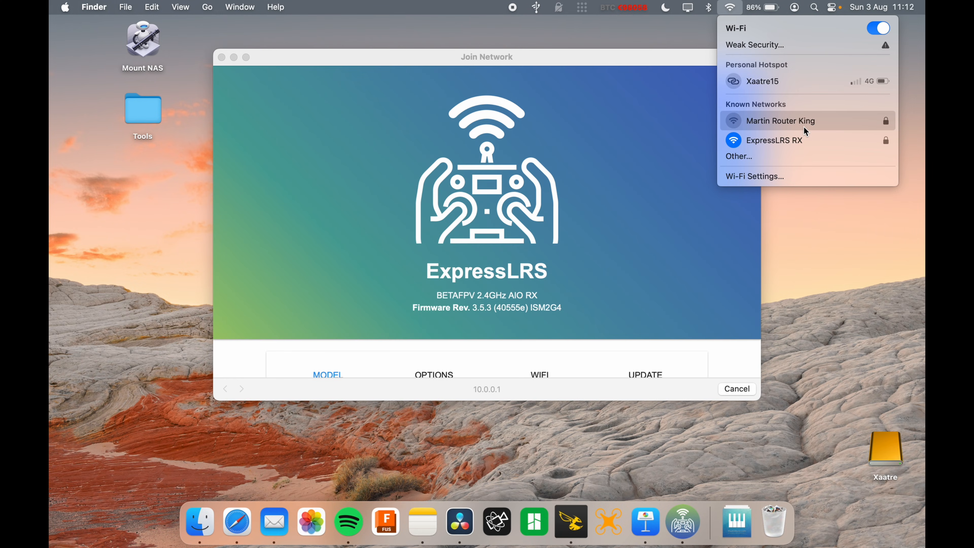
{"action": "left_click", "coordinate": [488, 56]}
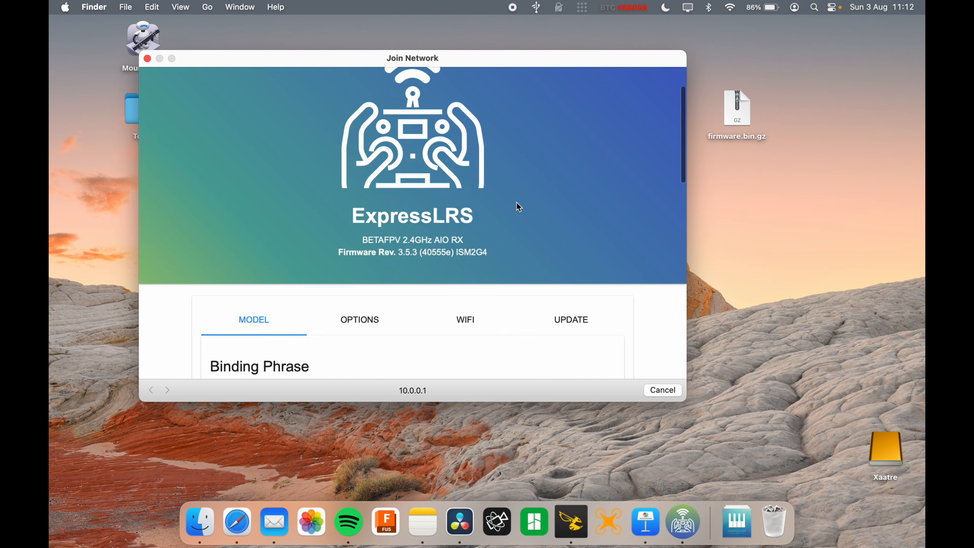
- Drop firmware.bin.gz from the desktop into the receiver's firmware update area
{"action": "left_click", "coordinate": [571, 319]}
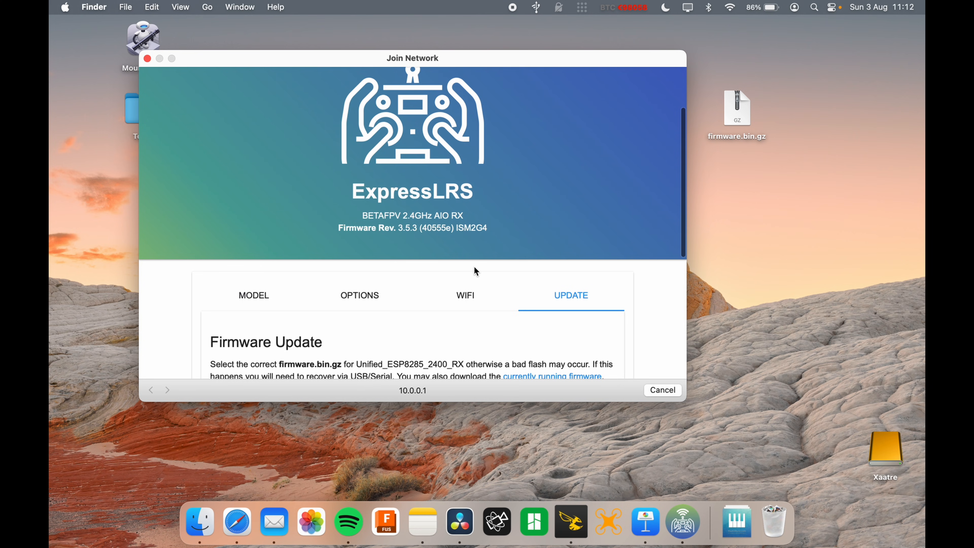
{"action": "scroll", "scroll_direction": "down", "scroll_amount": 3}
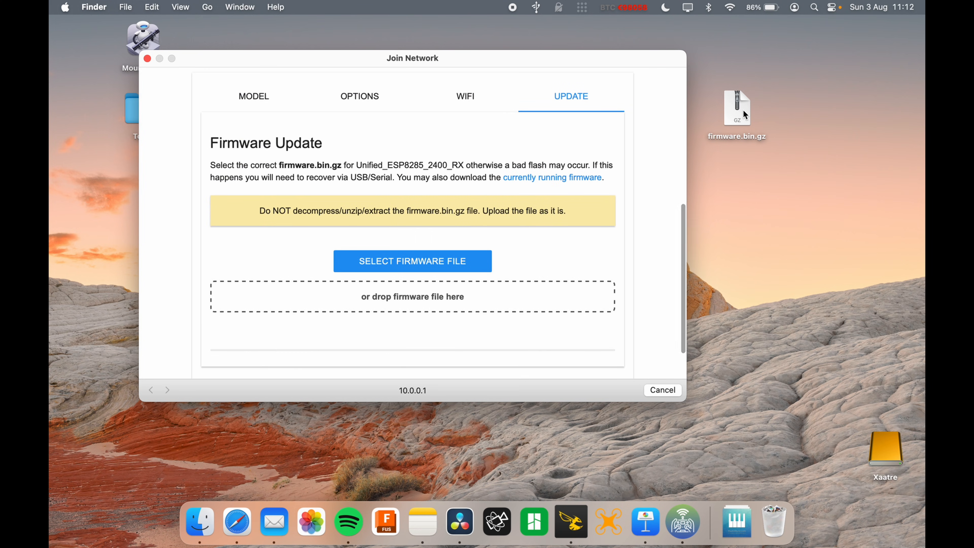
{"action": "left_click_drag", "start_coordinate": [737, 107], "coordinate": [443, 296]}
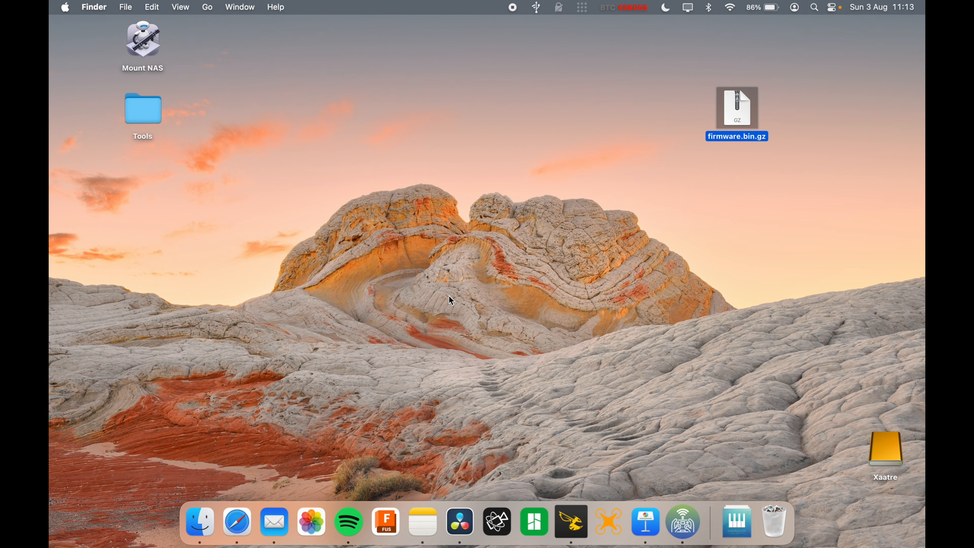
{"action": "left_click", "coordinate": [730, 7]}
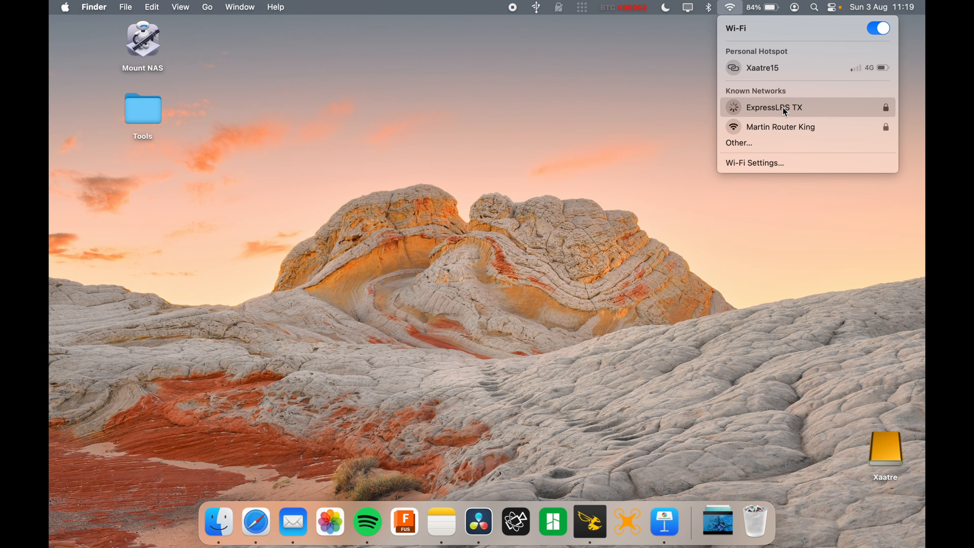
- Dismiss the Wi-Fi list to view the Jumper AION T-20 transmitter's firmware 3.5.3 page
{"action": "left_click", "coordinate": [775, 108]}
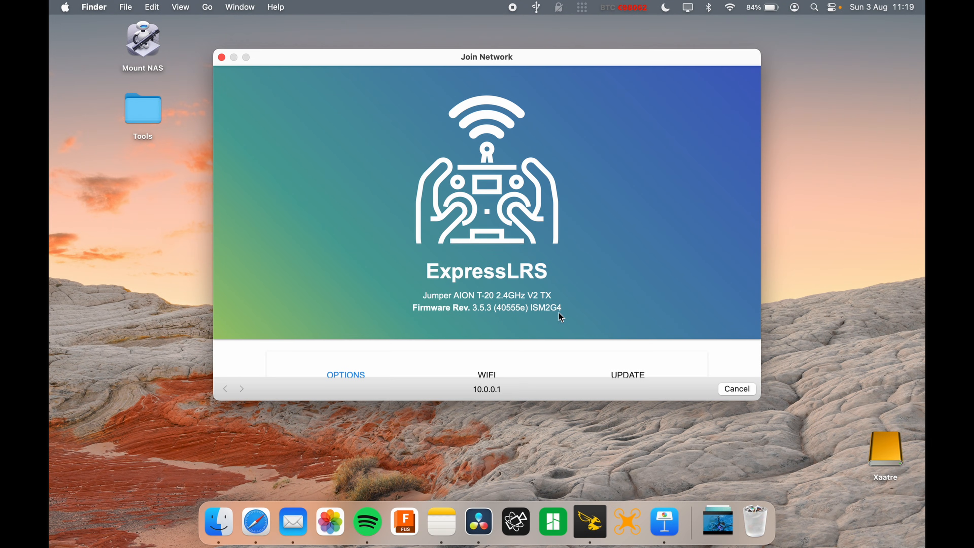
{"action": "mouse_move", "coordinate": [467, 320]}
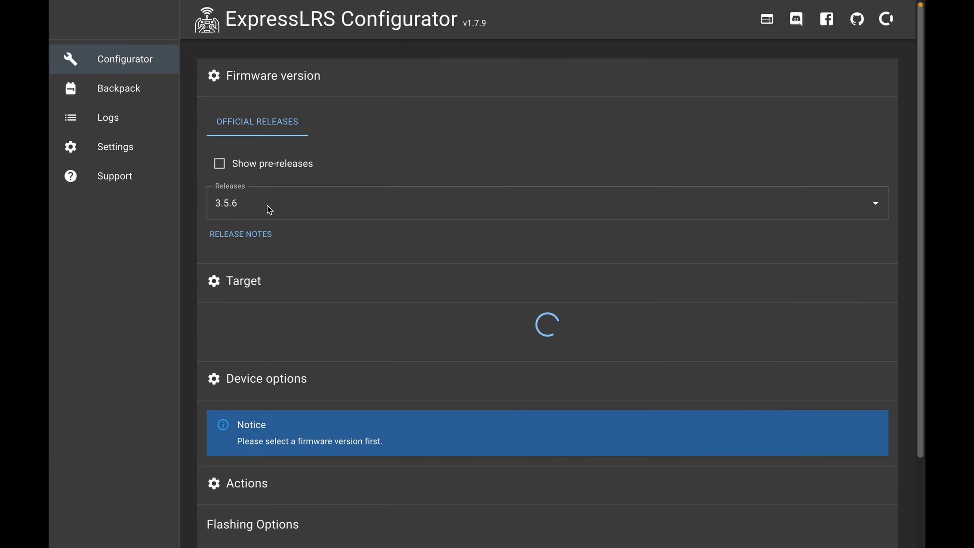
- Target the Jumper 2.4 GHz category and the Jumper AION T-20 2.4GHz V2 TX device
{"action": "scroll", "scroll_direction": "down", "scroll_amount": 3}
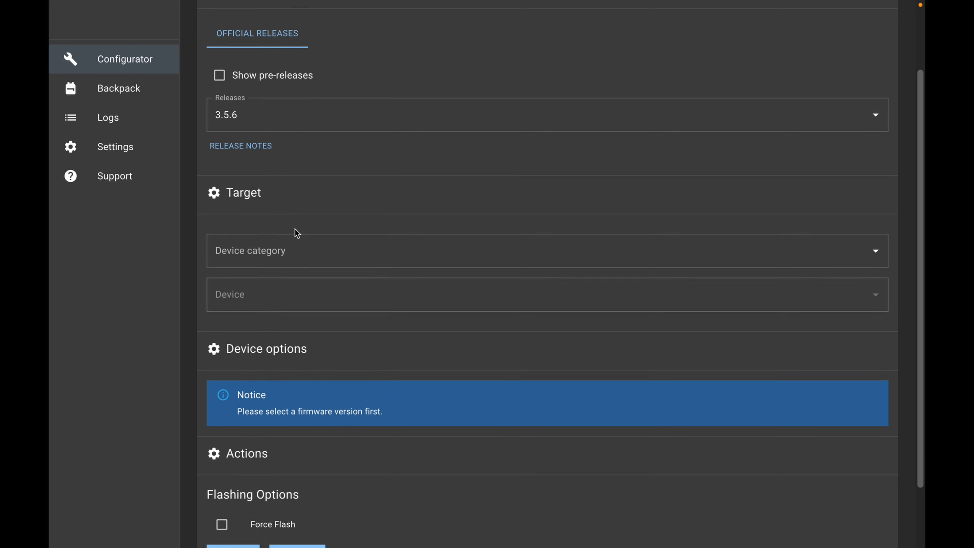
{"action": "left_click", "coordinate": [547, 247]}
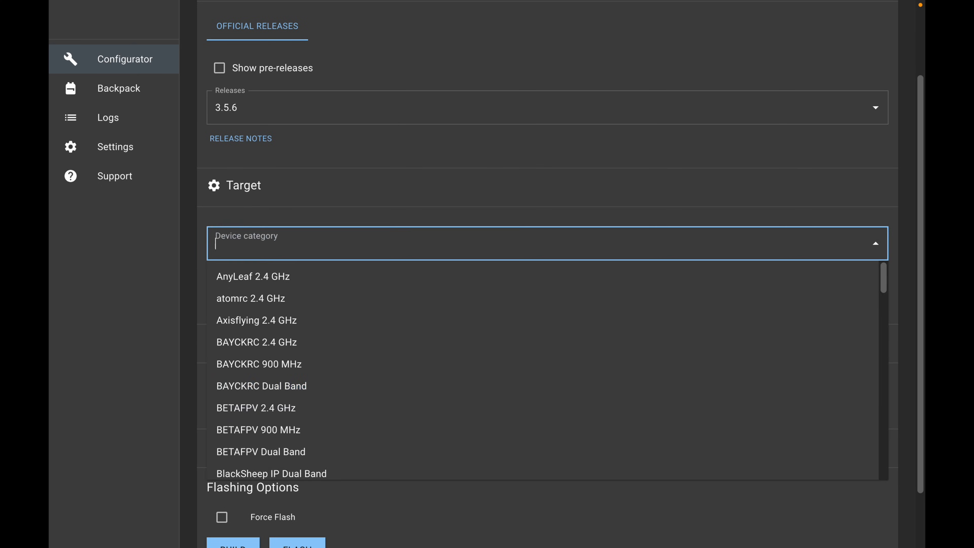
{"action": "type", "text": "jum"}
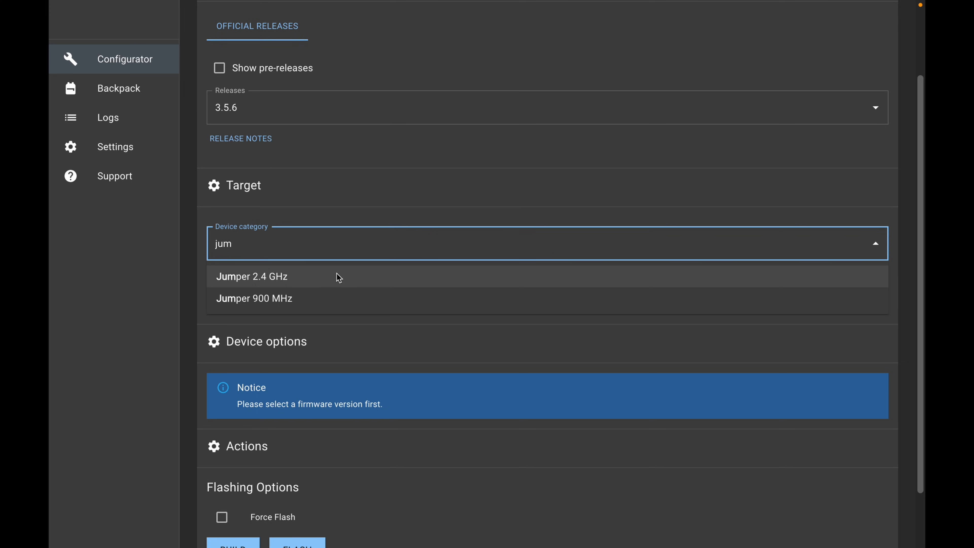
{"action": "left_click", "coordinate": [252, 277]}
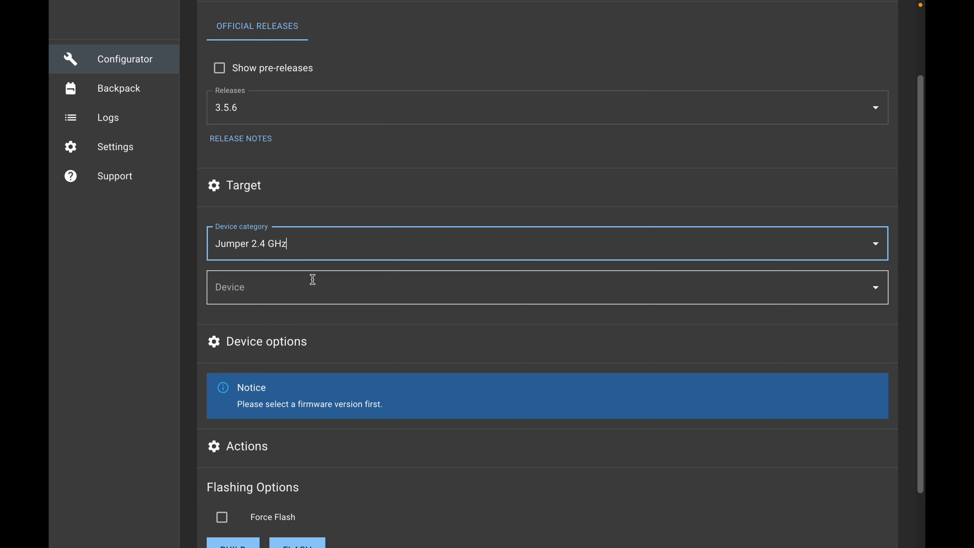
{"action": "type", "text": "aion t-"}
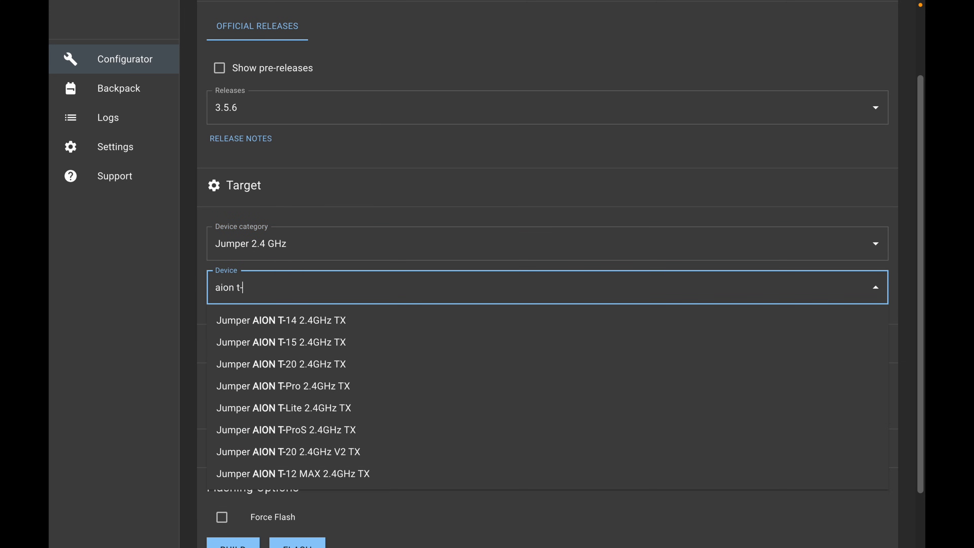
{"action": "left_click", "coordinate": [288, 453]}
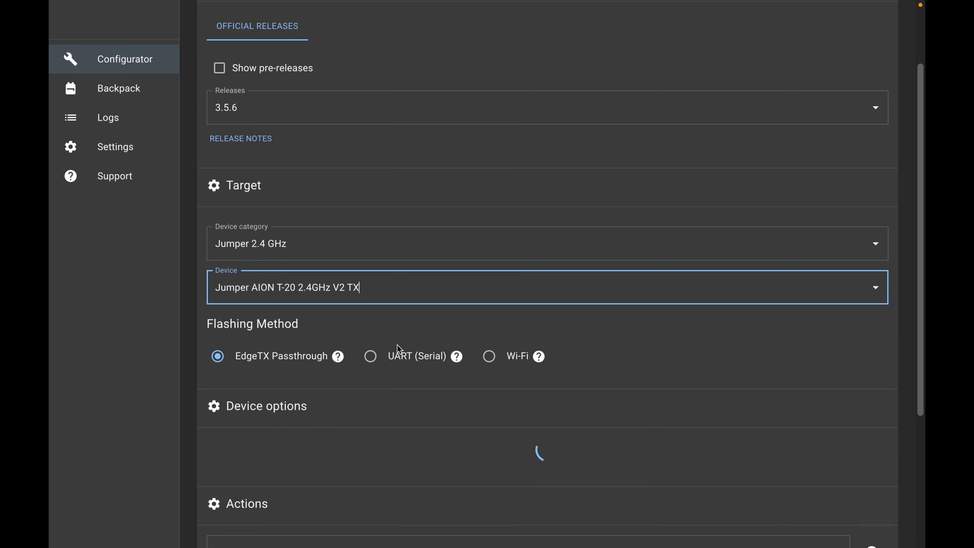
- Choose Wi-Fi flashing and build the 3.5.6 firmware, producing firmware.bin
{"action": "left_click", "coordinate": [490, 356]}
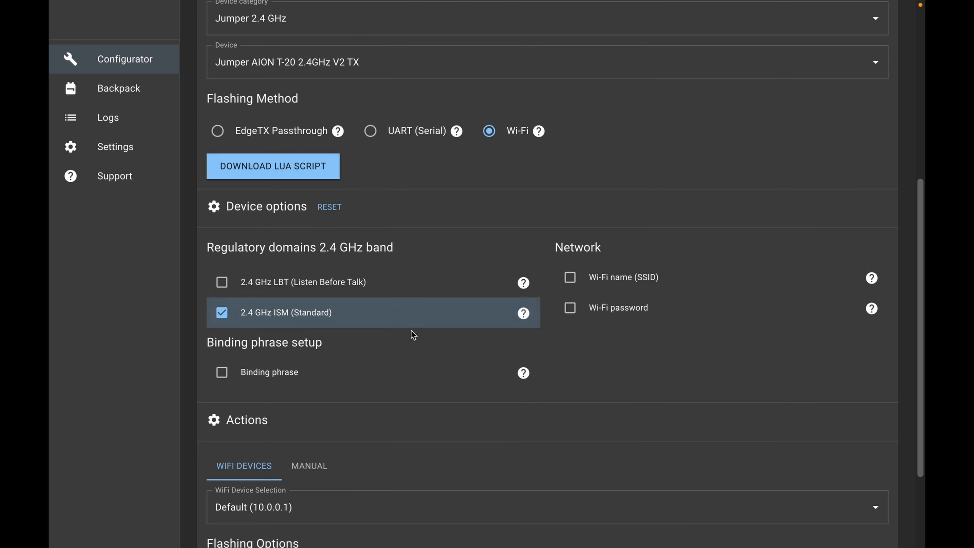
{"action": "scroll", "scroll_direction": "down", "scroll_amount": 3}
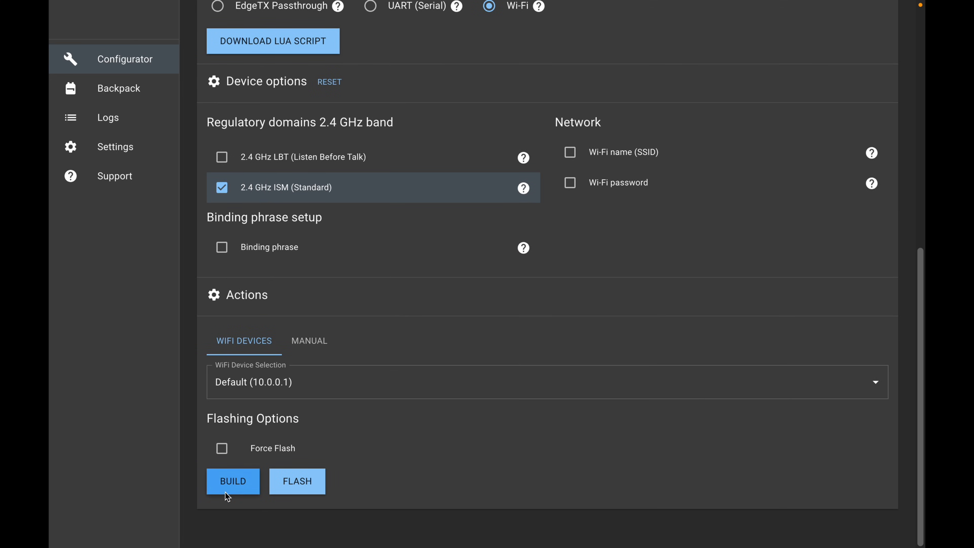
{"action": "left_click", "coordinate": [234, 481]}
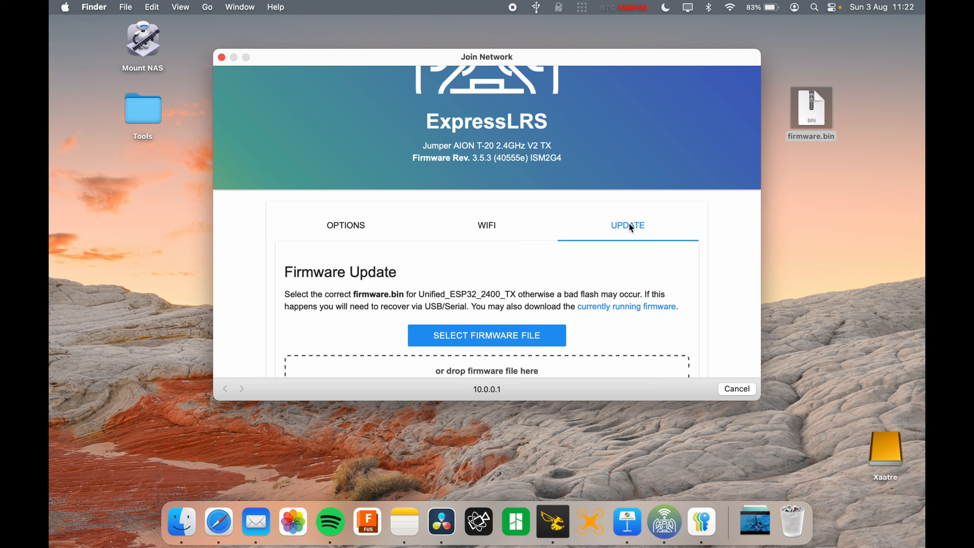
- Flash firmware.bin onto the transmitter by dropping it in the Web UI upload area
{"action": "left_click_drag", "start_coordinate": [810, 109], "coordinate": [537, 289]}
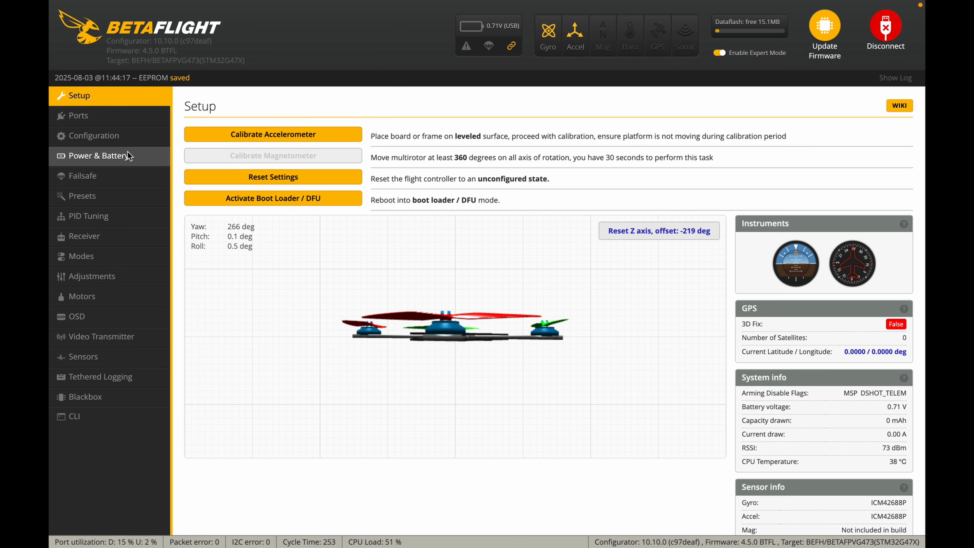
- Turn off permanent Airmode in the flight controller Configuration page
{"action": "left_click", "coordinate": [94, 136]}
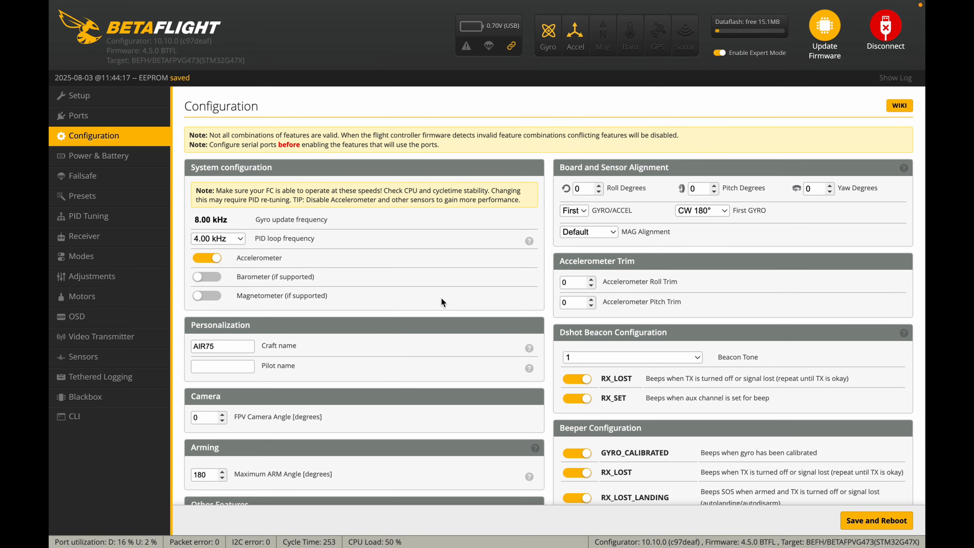
{"action": "scroll", "scroll_direction": "down", "scroll_amount": 3}
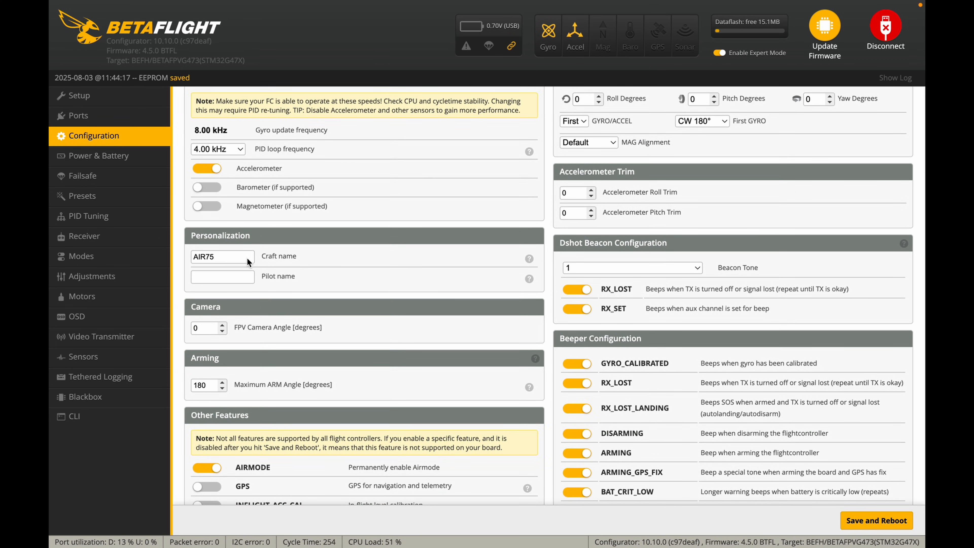
{"action": "mouse_move", "coordinate": [395, 271]}
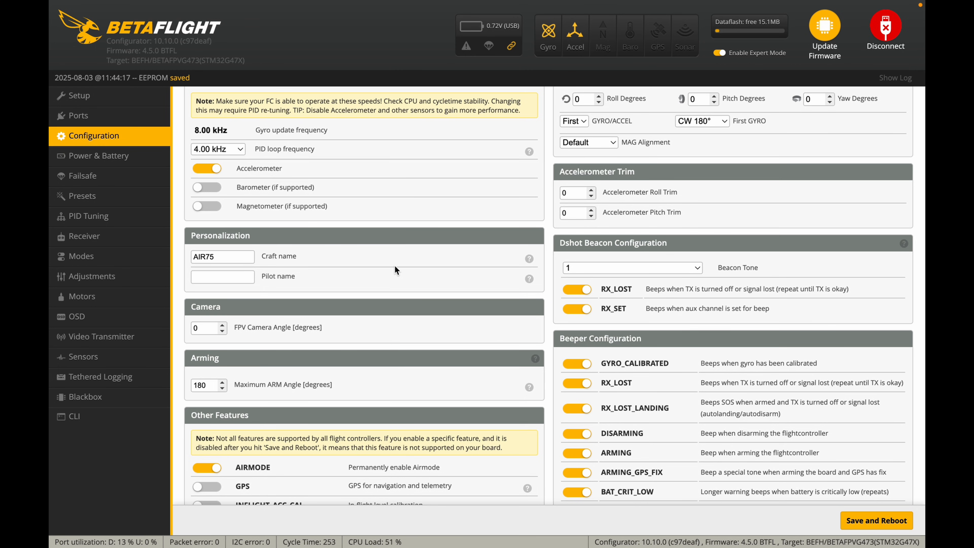
{"action": "scroll", "scroll_direction": "down", "scroll_amount": 3}
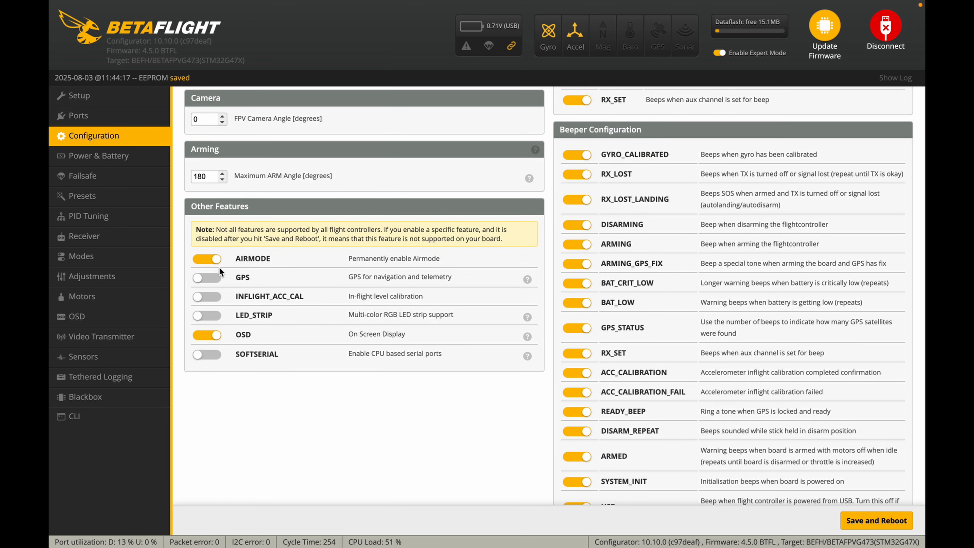
{"action": "left_click", "coordinate": [207, 259]}
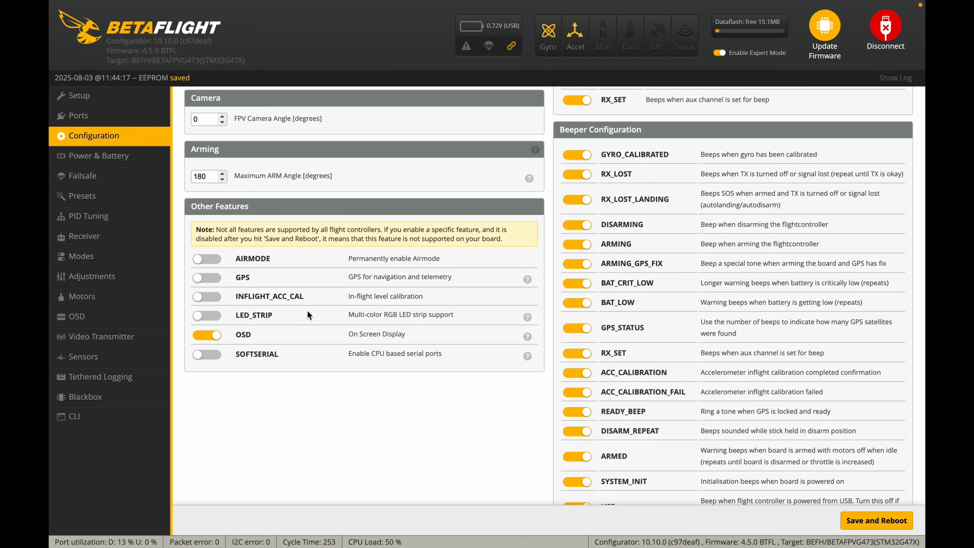
{"action": "mouse_move", "coordinate": [411, 390]}
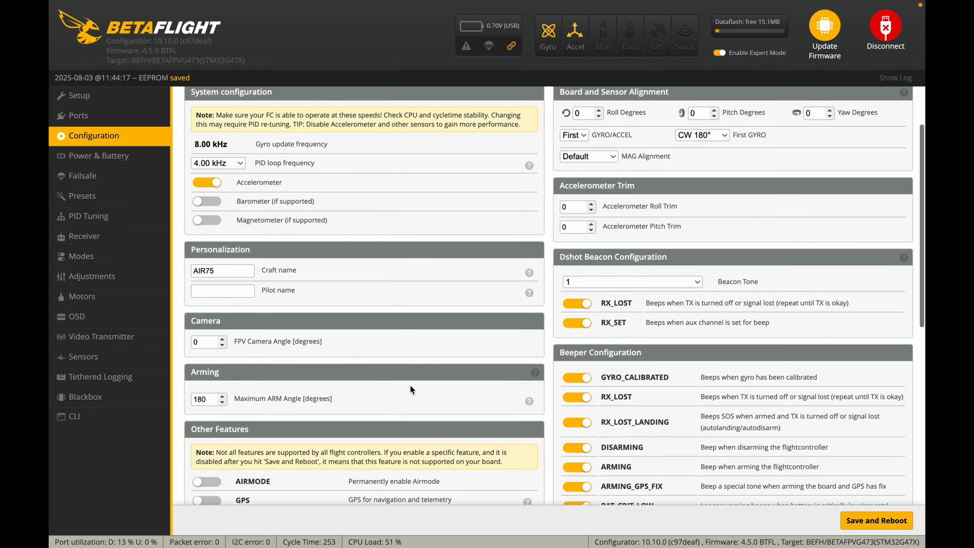
{"action": "scroll", "scroll_direction": "down", "scroll_amount": 3}
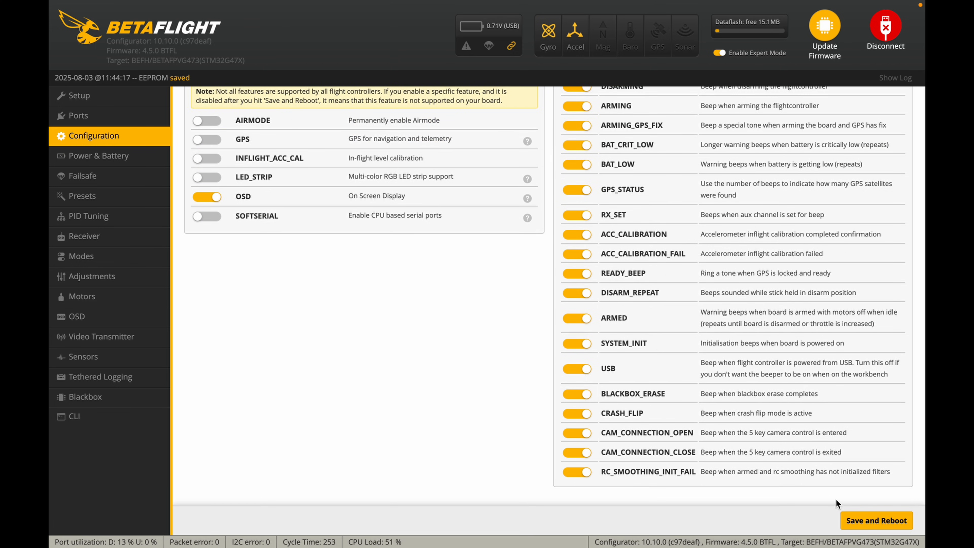
- Reconnect to the flight controller and bring up the PID Tuning page
{"action": "left_click", "coordinate": [82, 96]}
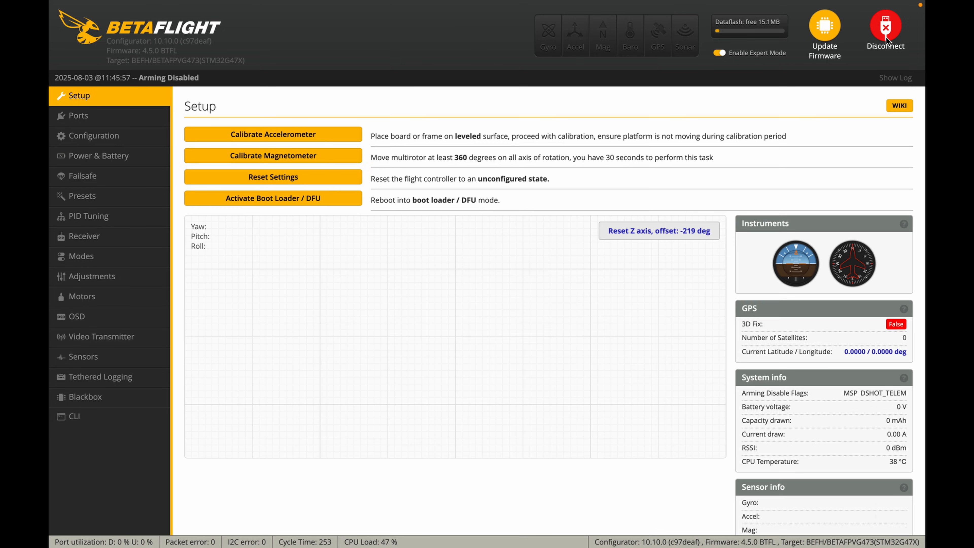
{"action": "left_click", "coordinate": [89, 217]}
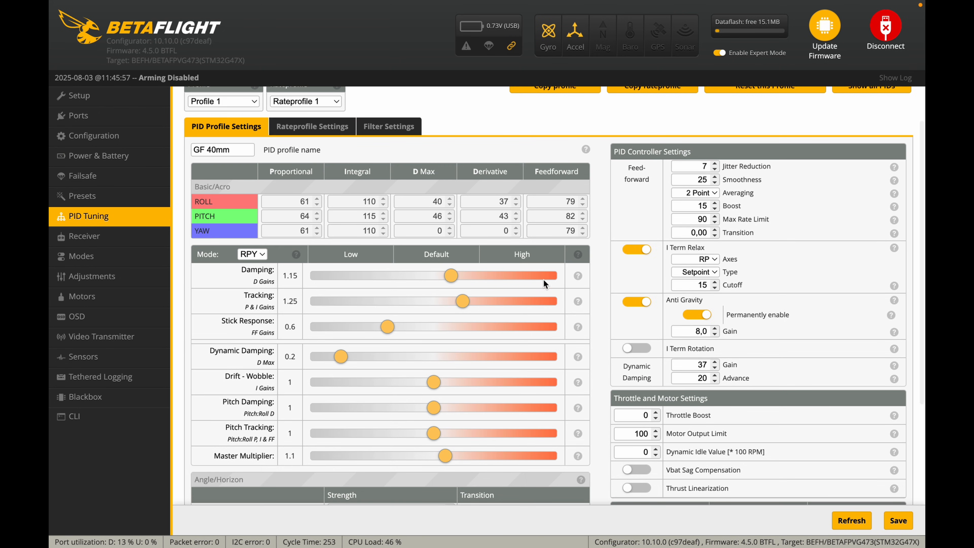
{"action": "mouse_move", "coordinate": [411, 222]}
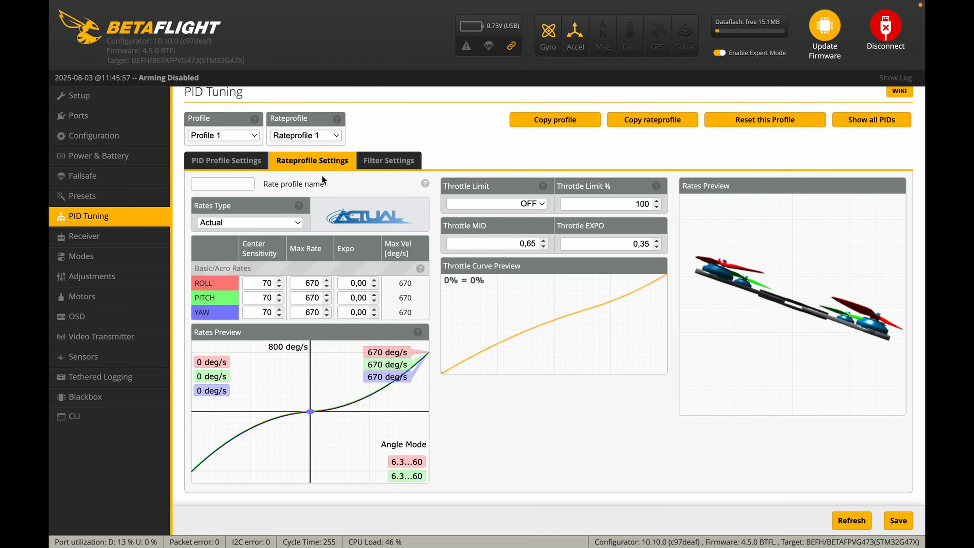
- Switch Rates Type to Betaflight and enter roll/pitch 1.10/0.72/0.05, yaw 1.30/0.60/0.00
{"action": "left_click", "coordinate": [250, 223]}
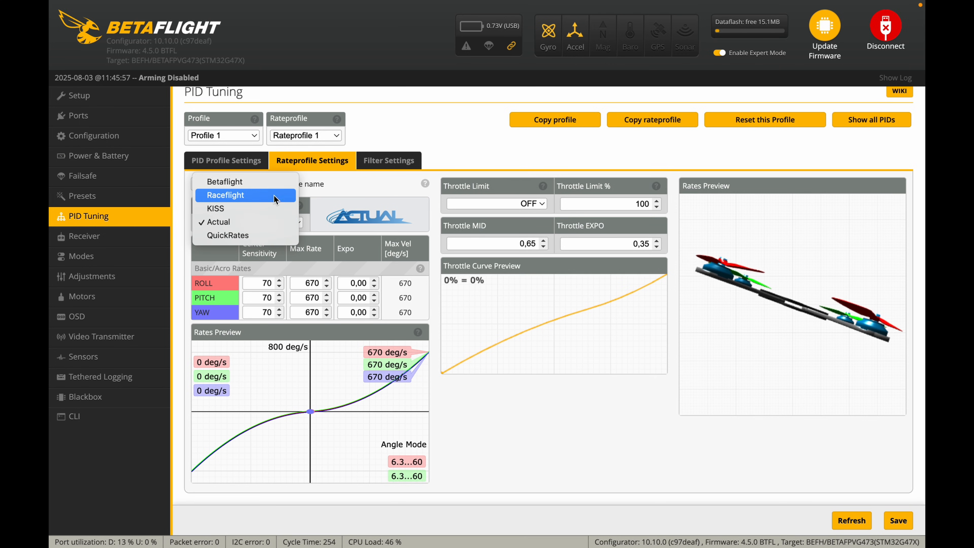
{"action": "left_click", "coordinate": [226, 195]}
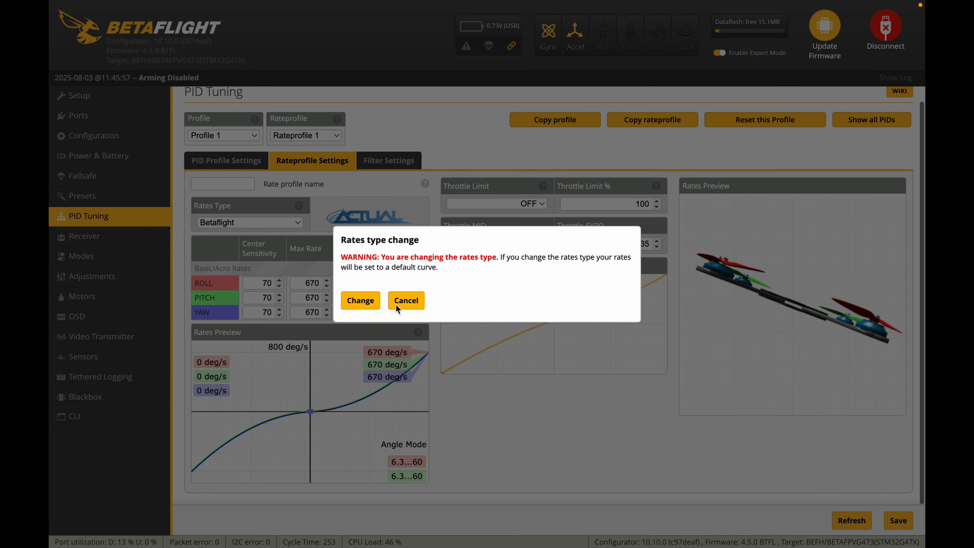
{"action": "left_click", "coordinate": [360, 300]}
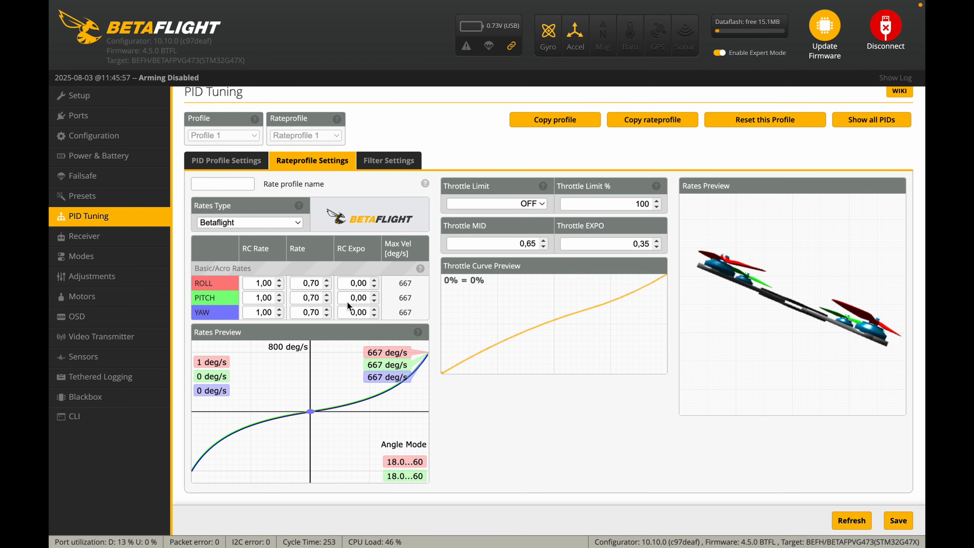
{"action": "left_click", "coordinate": [280, 280]}
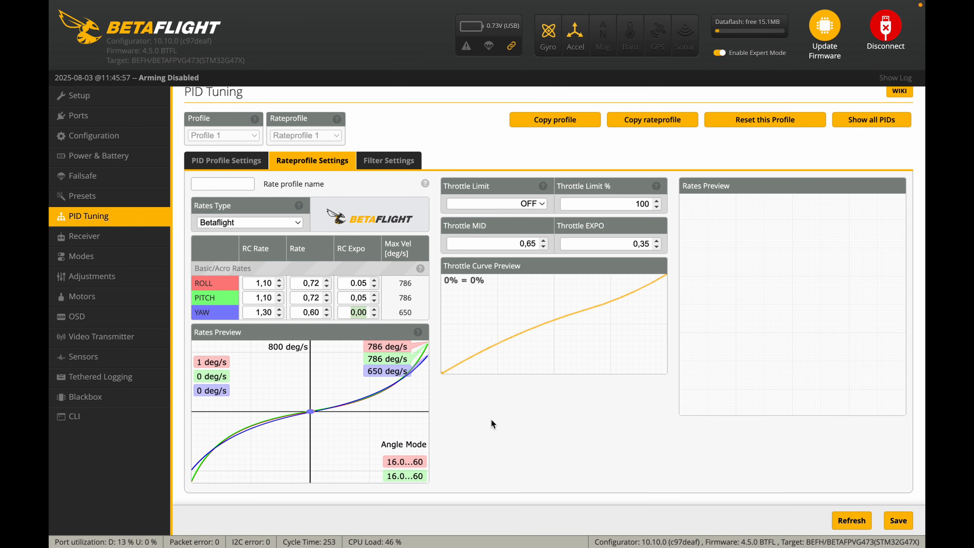
{"action": "mouse_move", "coordinate": [650, 389]}
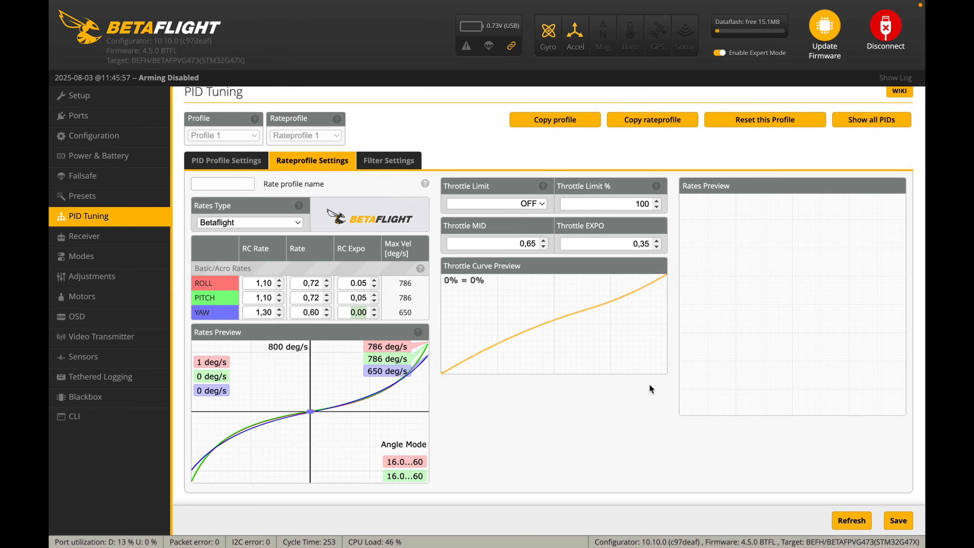
{"action": "mouse_move", "coordinate": [443, 229]}
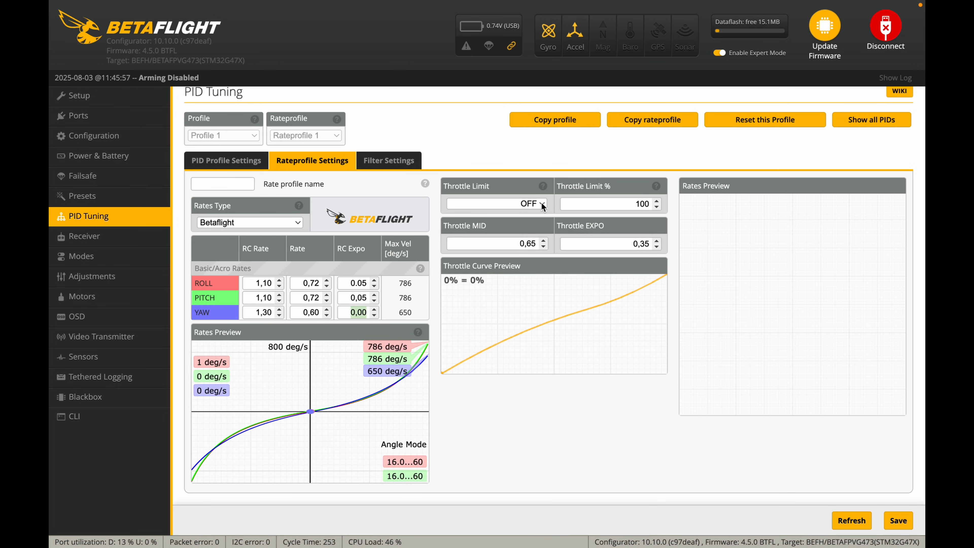
- Set the throttle limit to SCALE at 70% and save rate and throttle settings
{"action": "left_click", "coordinate": [497, 203]}
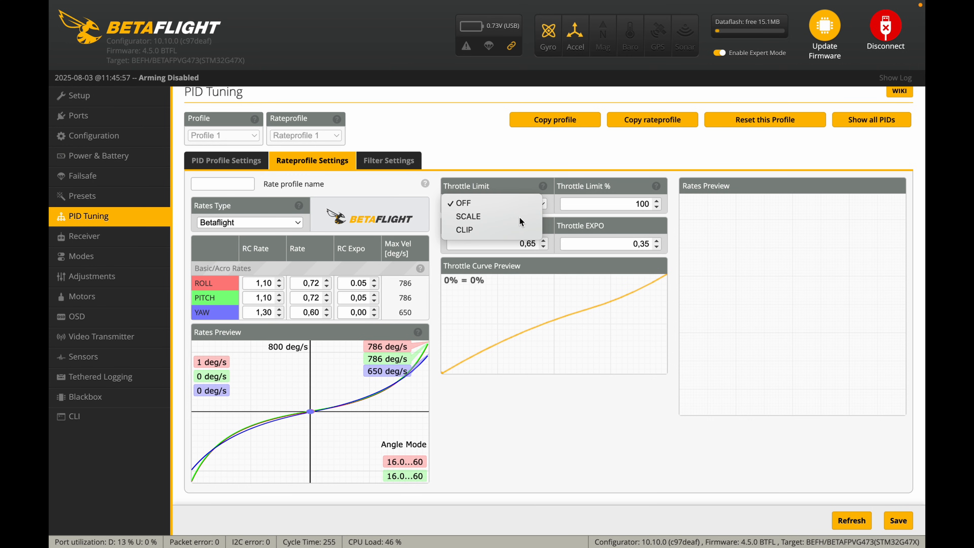
{"action": "left_click", "coordinate": [468, 217]}
{"action": "type", "text": "70"}
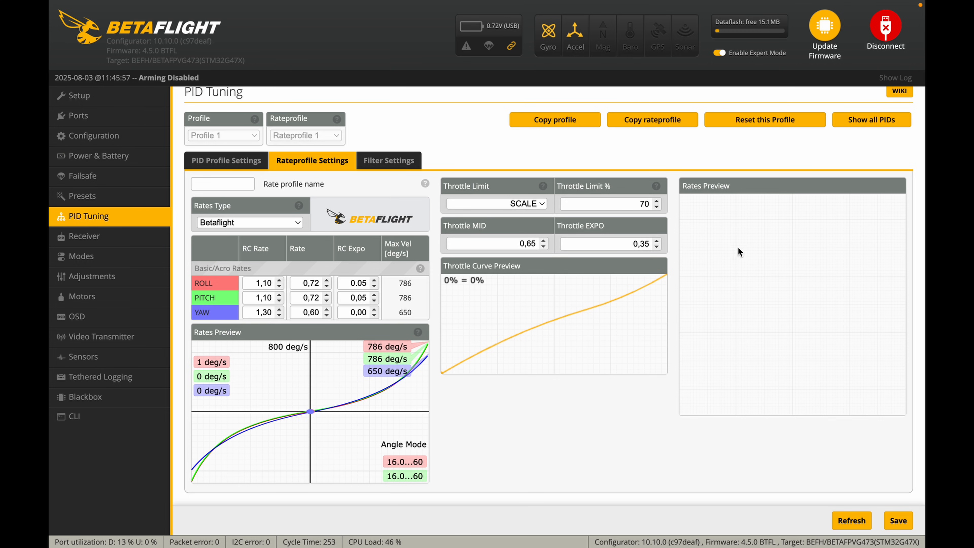
{"action": "mouse_move", "coordinate": [683, 301]}
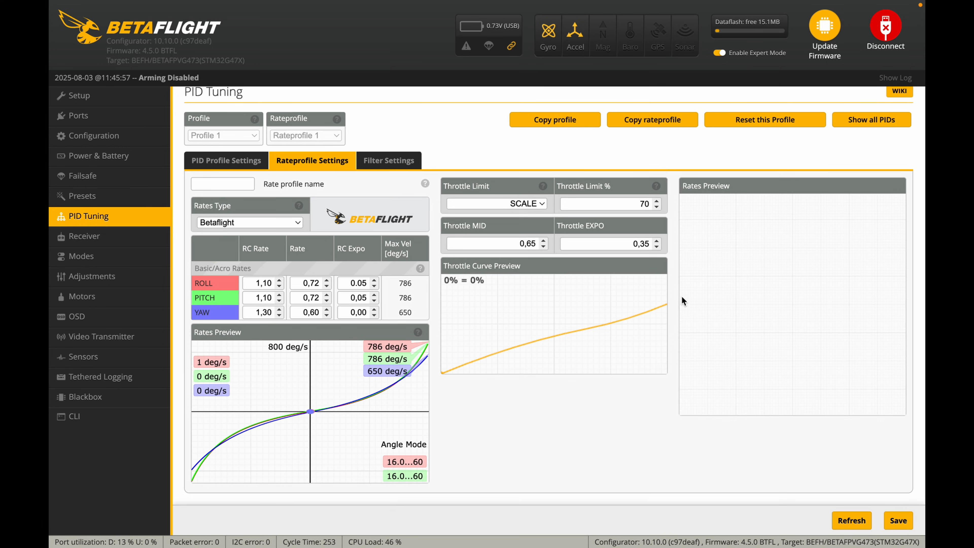
{"action": "mouse_move", "coordinate": [615, 341]}
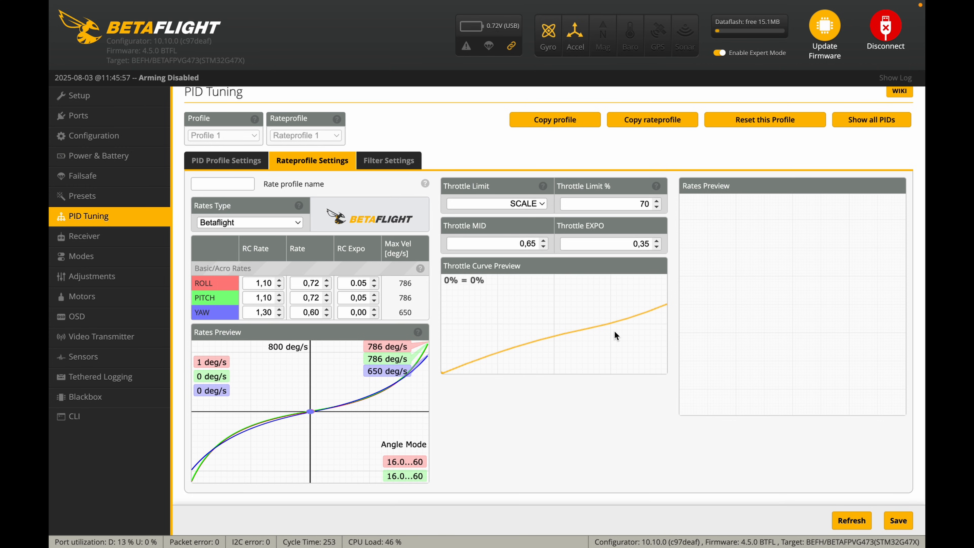
{"action": "mouse_move", "coordinate": [657, 429]}
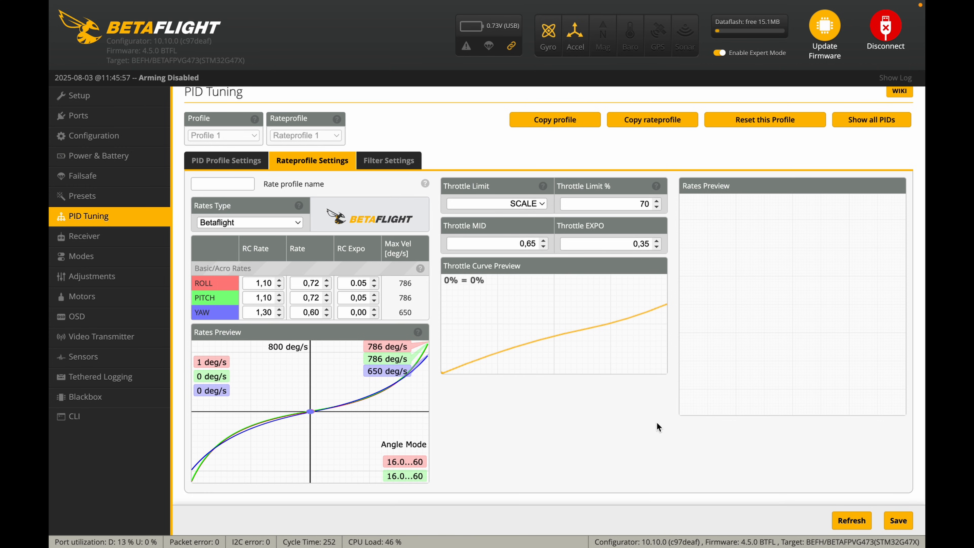
{"action": "left_click", "coordinate": [899, 520]}
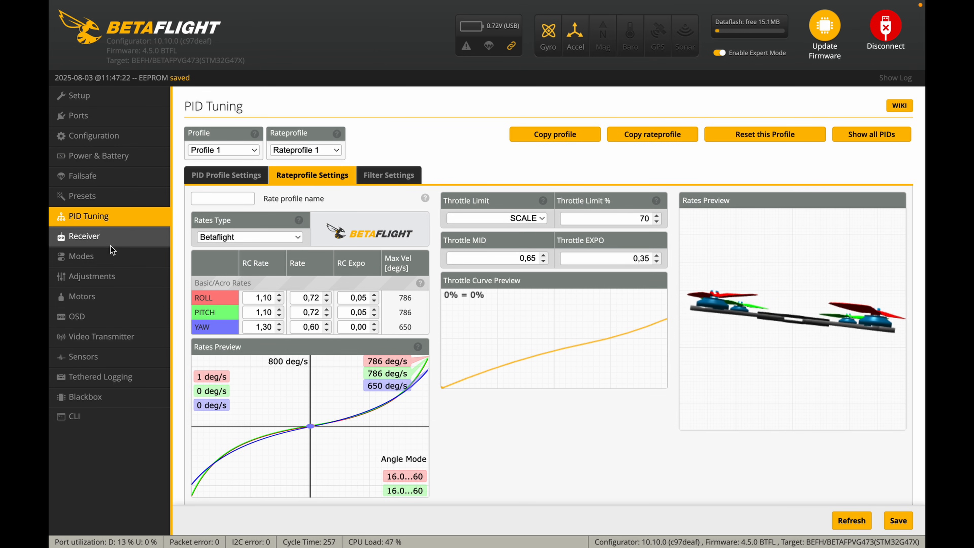
- Set the receiver channel map to FrSky / Futaba / Hitec (AETR1234)
{"action": "left_click", "coordinate": [86, 237]}
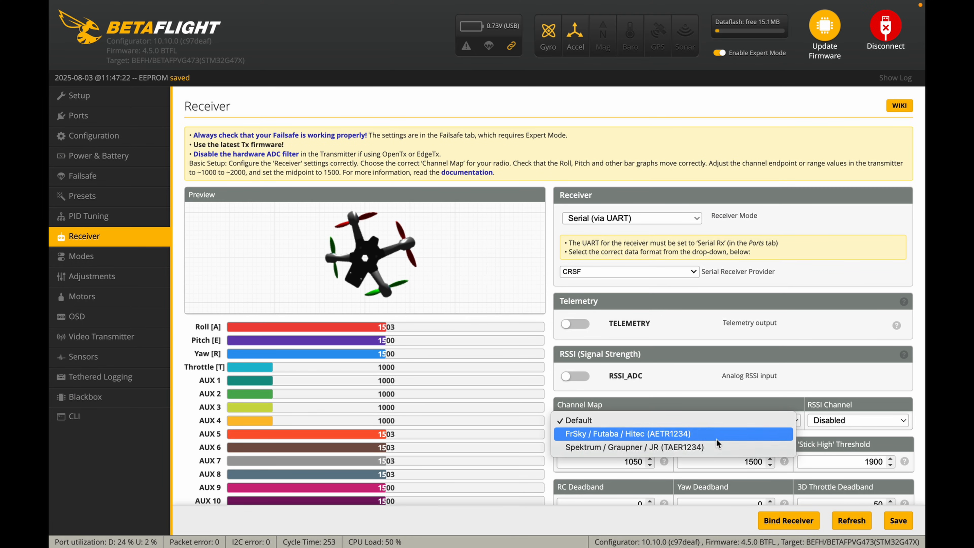
{"action": "mouse_move", "coordinate": [637, 425]}
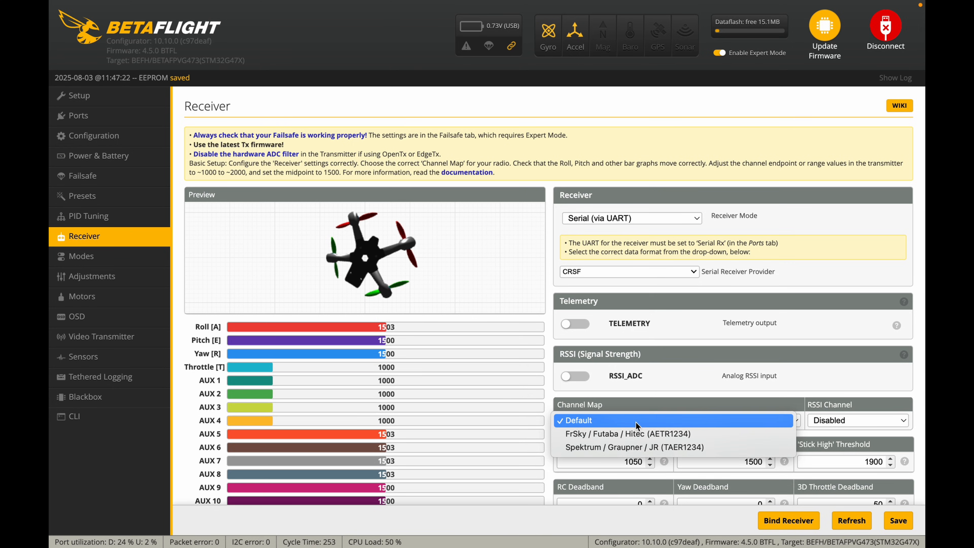
{"action": "left_click", "coordinate": [627, 434]}
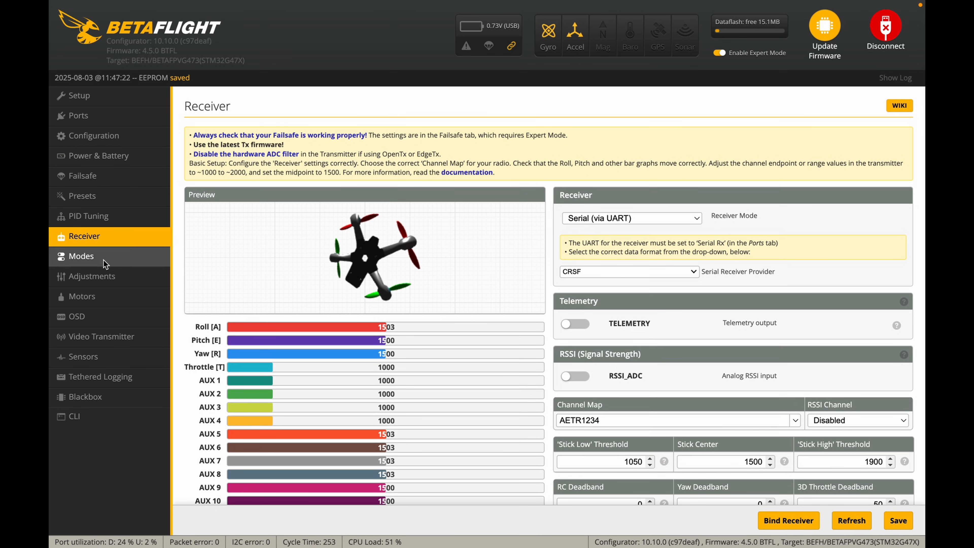
- Review the ARM (AUX 3), Angle and Horizon (AUX 2) mode ranges
{"action": "left_click", "coordinate": [82, 257]}
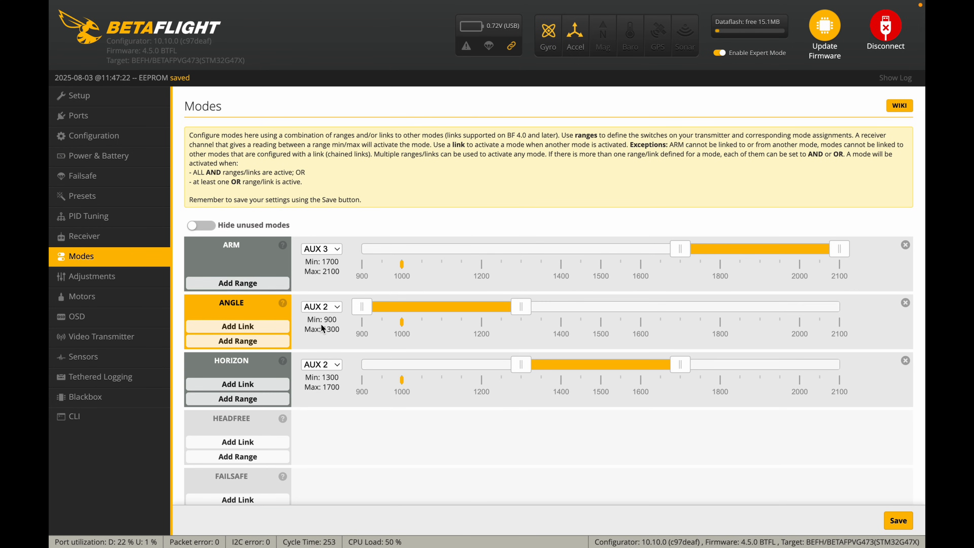
{"action": "scroll", "scroll_direction": "down", "scroll_amount": 3}
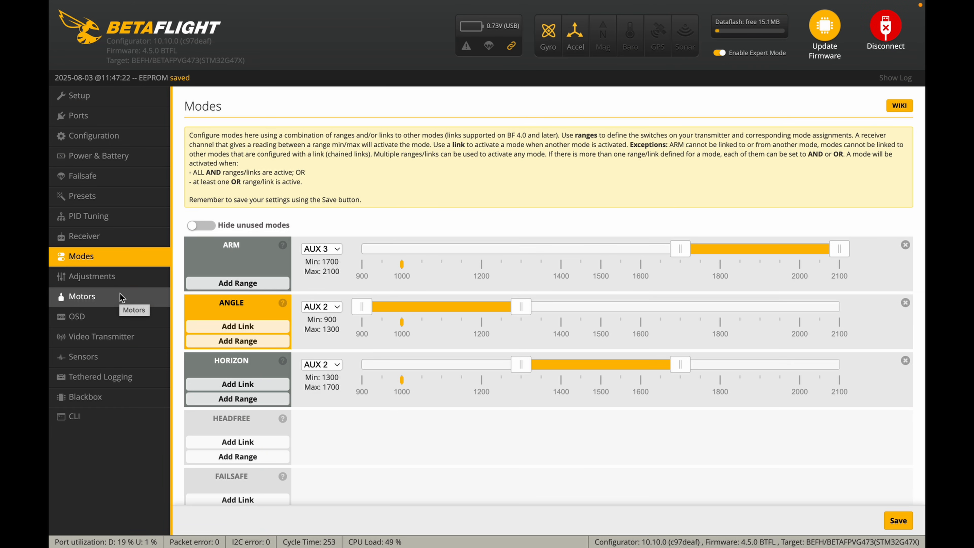
{"action": "left_click", "coordinate": [77, 317]}
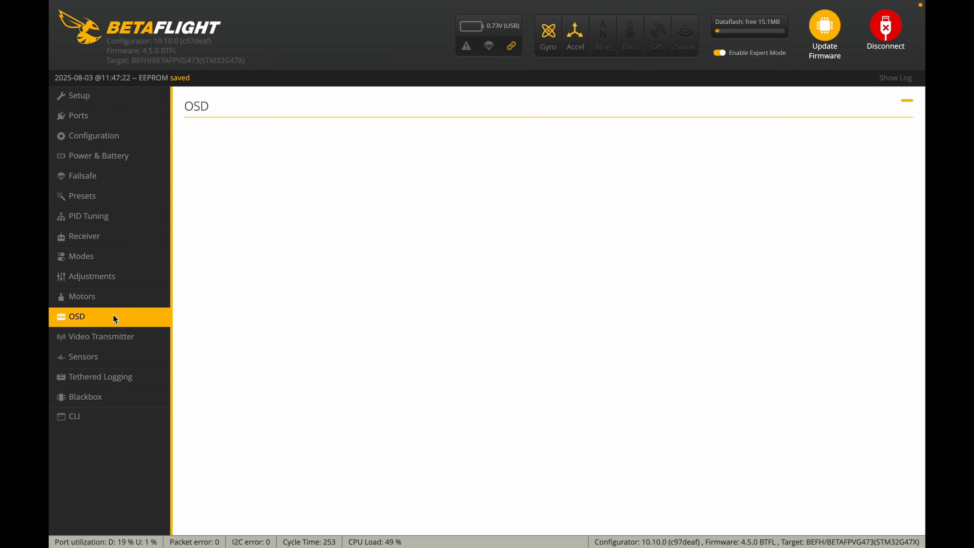
- Keep only Battery voltage, Link quality, RSSI dBm and Throttle position in the OSD and save
{"action": "left_click", "coordinate": [77, 317]}
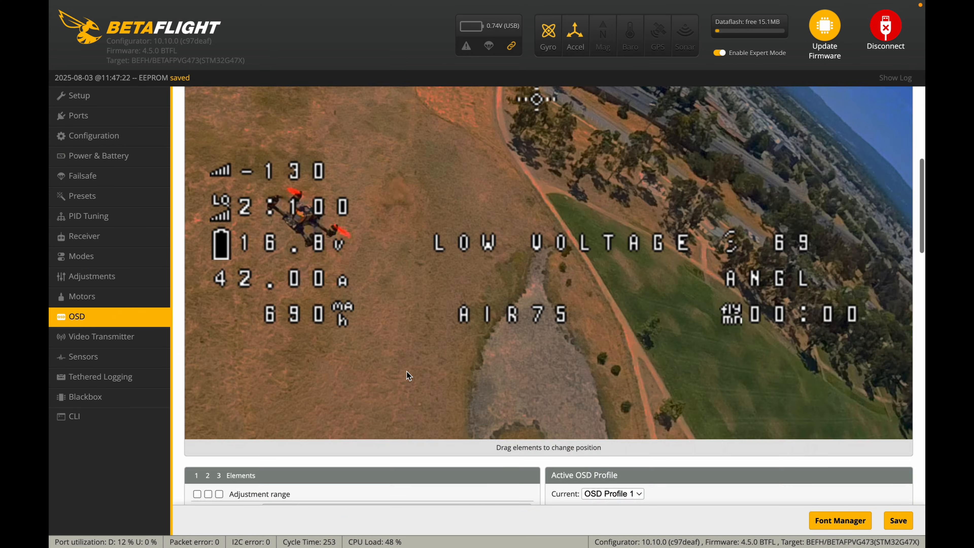
{"action": "scroll", "scroll_direction": "down", "scroll_amount": 3}
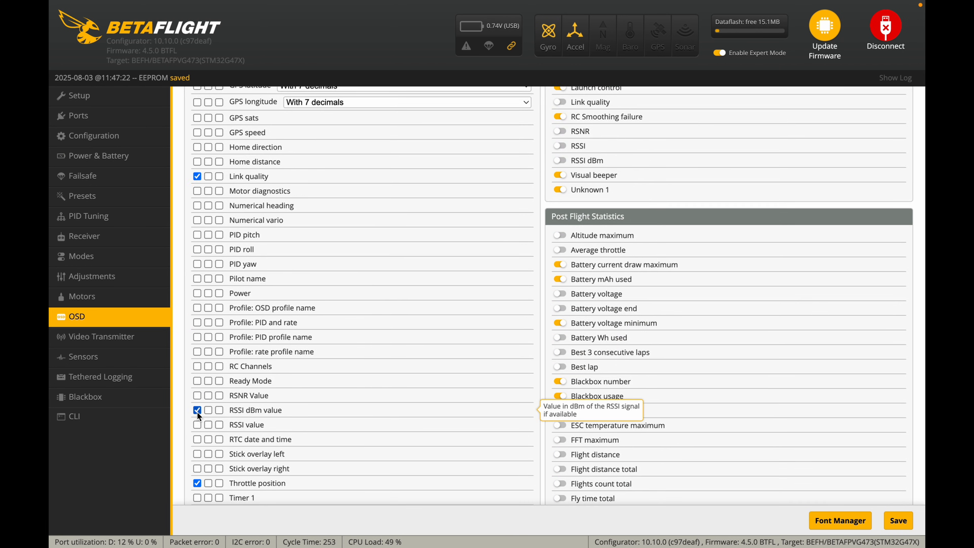
{"action": "scroll", "scroll_direction": "down", "scroll_amount": 3}
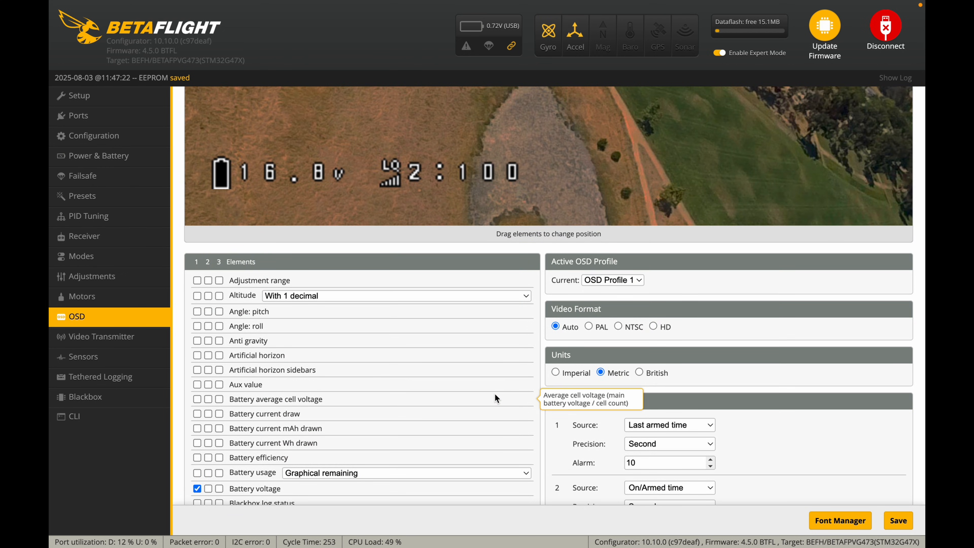
{"action": "left_click", "coordinate": [897, 521]}
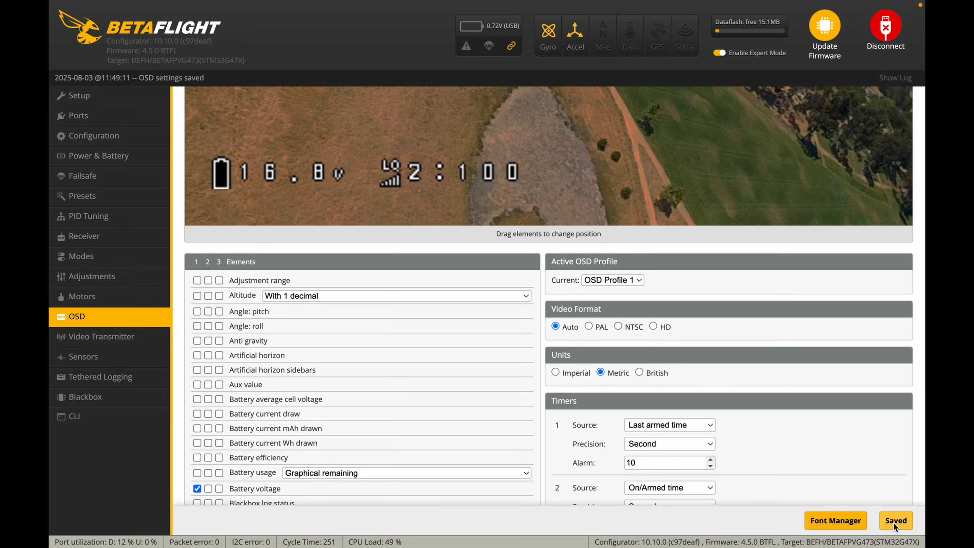